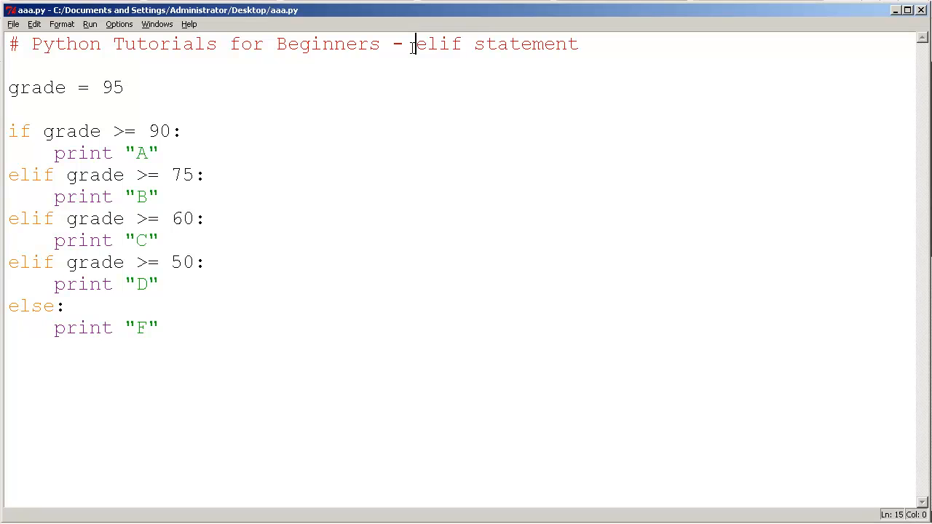
Highlight lines of the if/elif grade chain to walk through its conditions
click(8, 109)
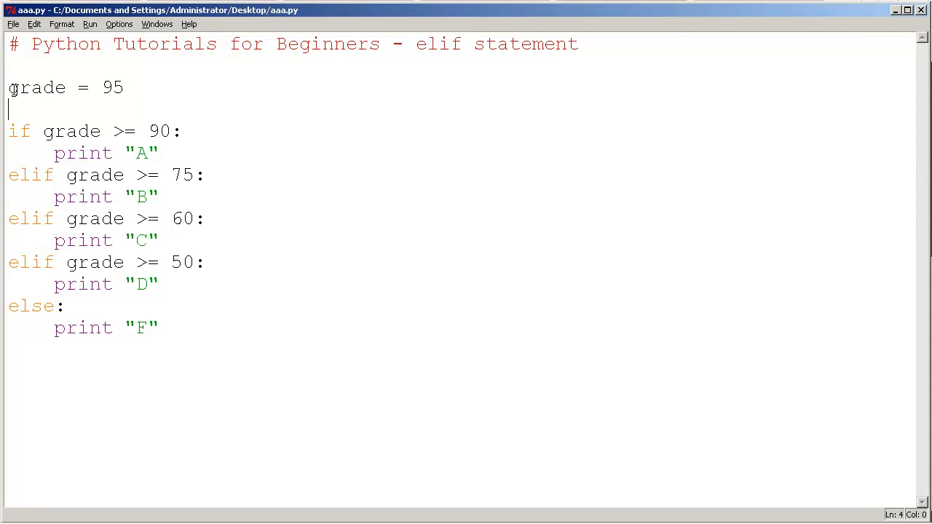
click(148, 131)
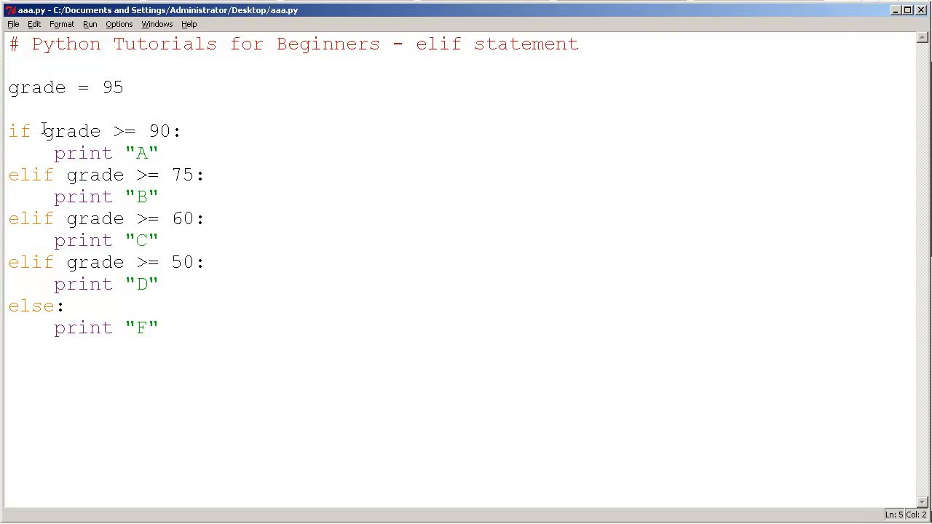
drag(43, 131, 169, 131)
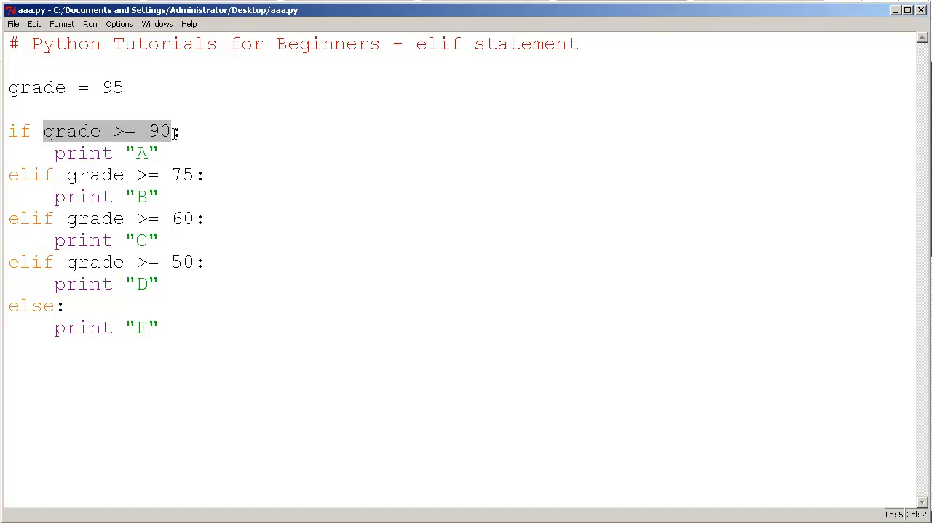
click(158, 153)
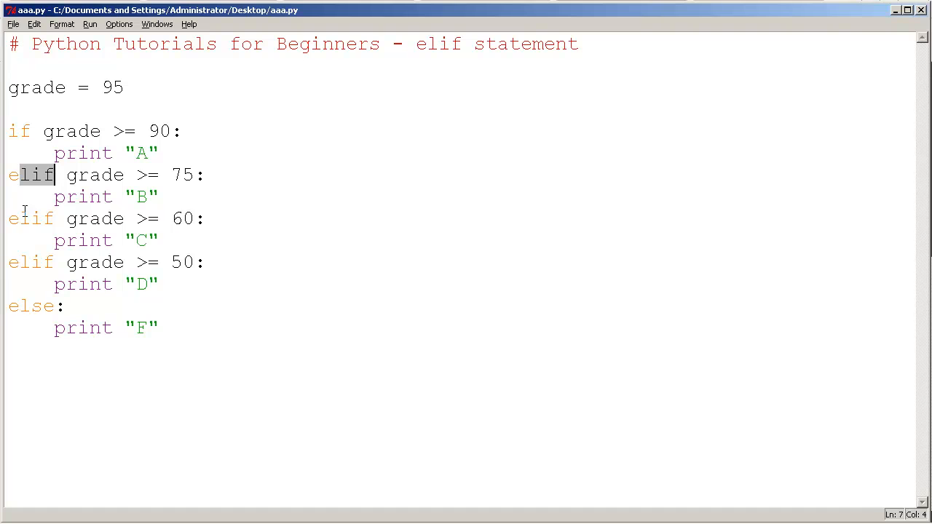
click(100, 241)
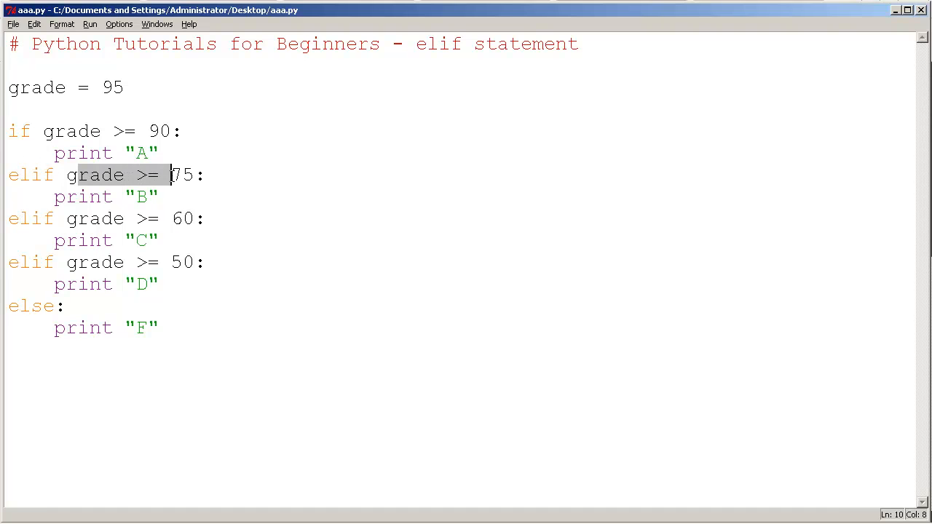
click(171, 219)
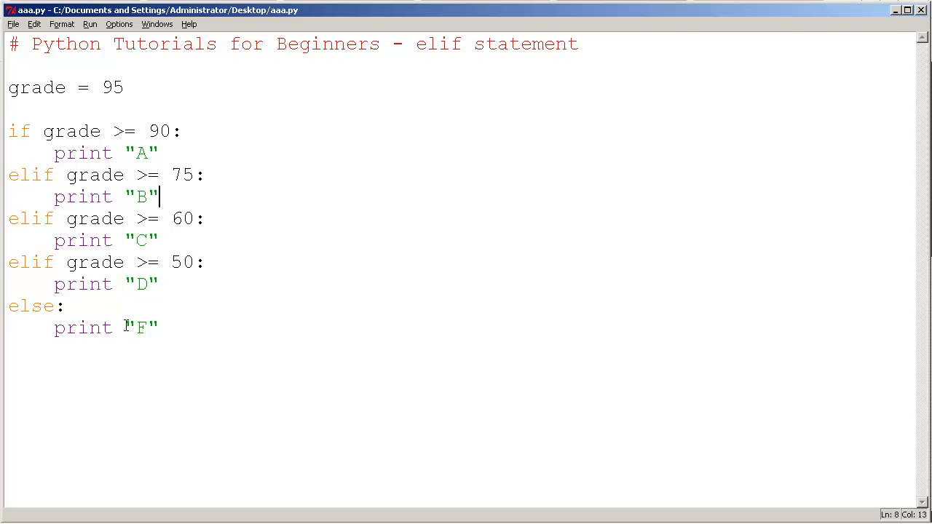
mouse_move(31, 157)
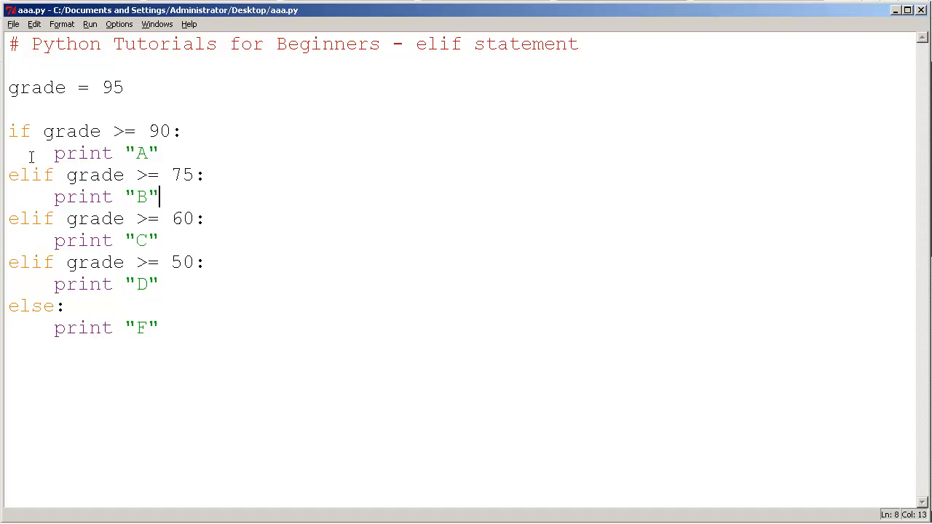
drag(8, 131, 158, 153)
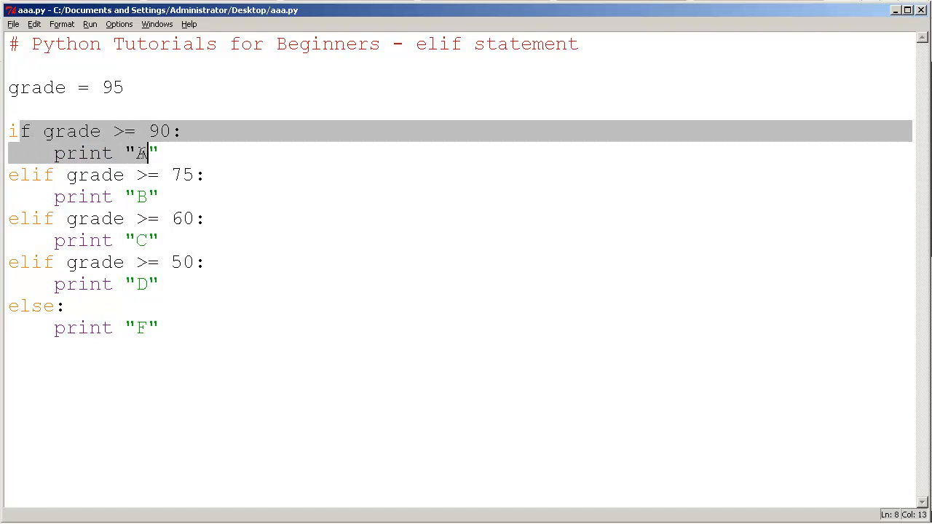
click(33, 306)
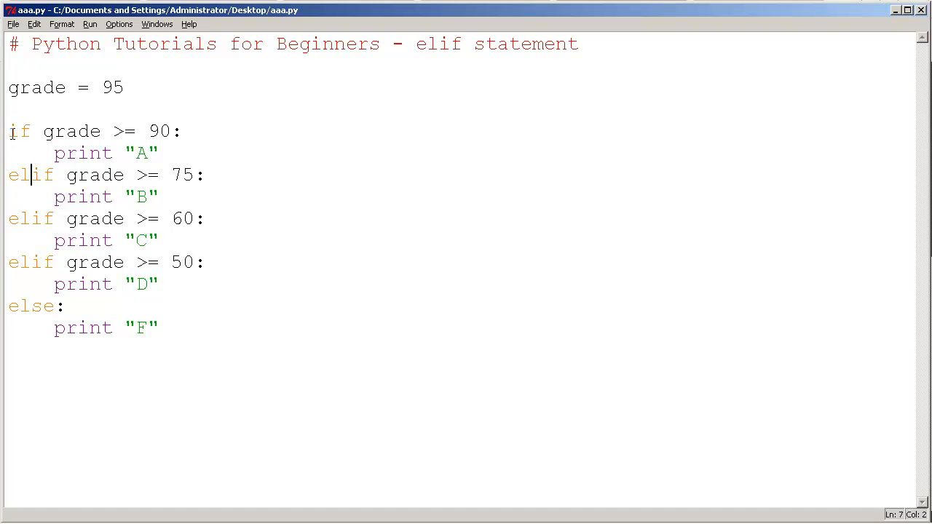
Select further conditions and print blocks across the elif branches
double_click(20, 131)
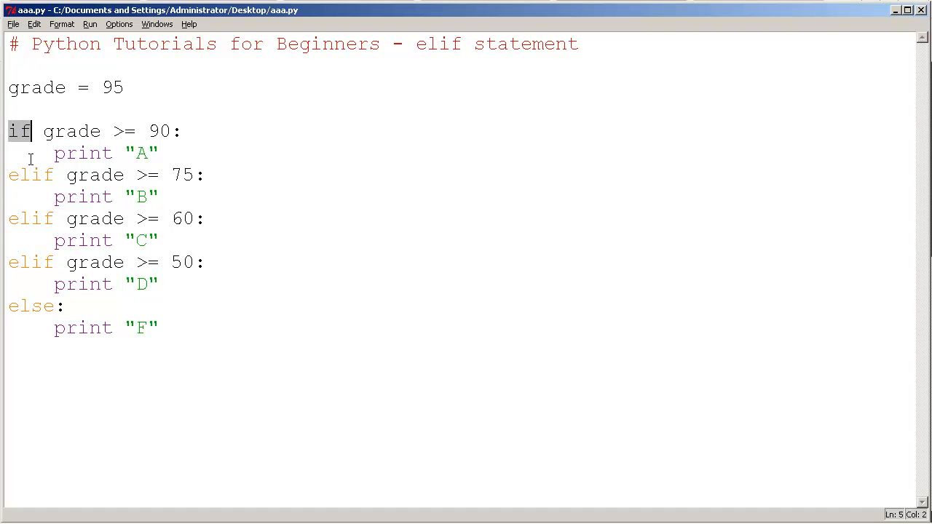
drag(7, 174, 204, 218)
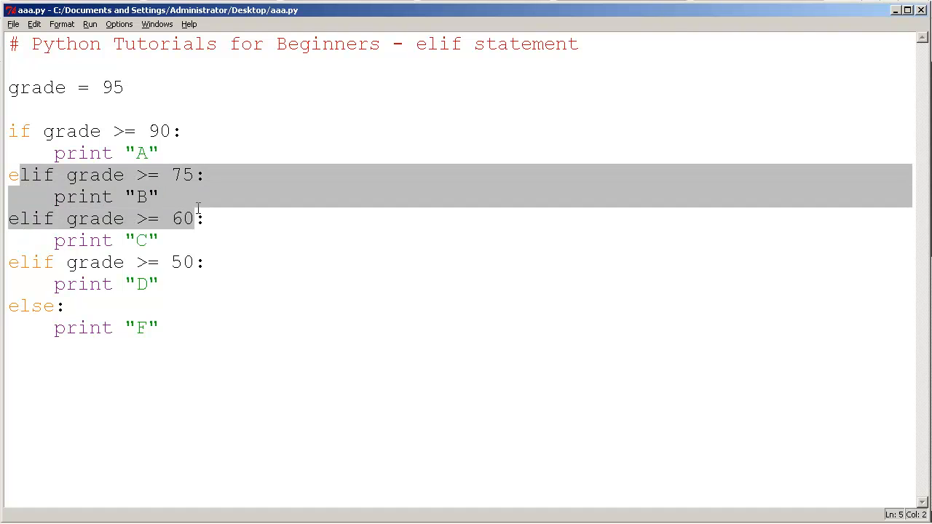
drag(204, 218, 279, 270)
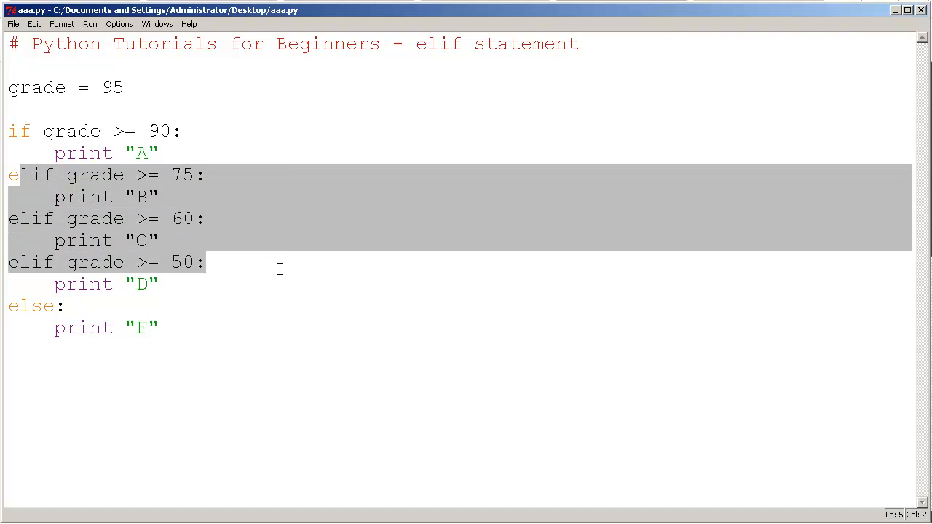
drag(206, 262, 65, 305)
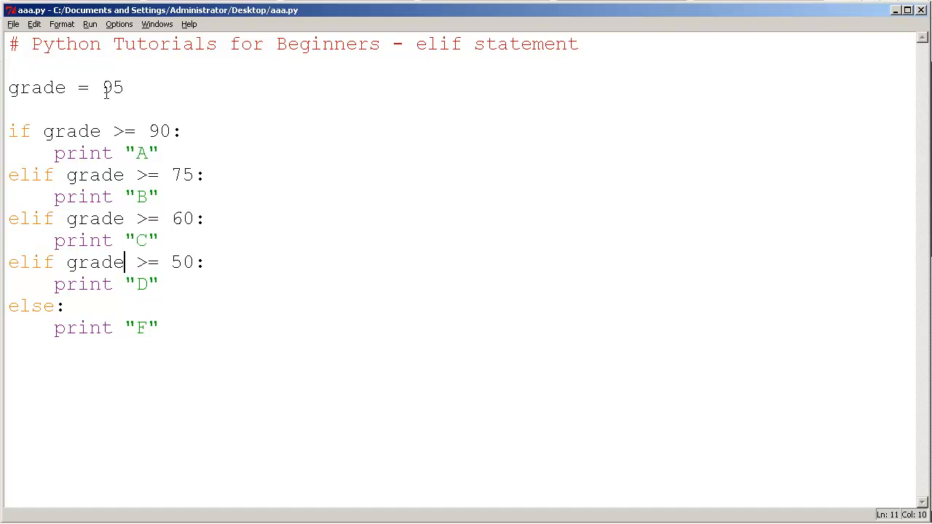
double_click(72, 131)
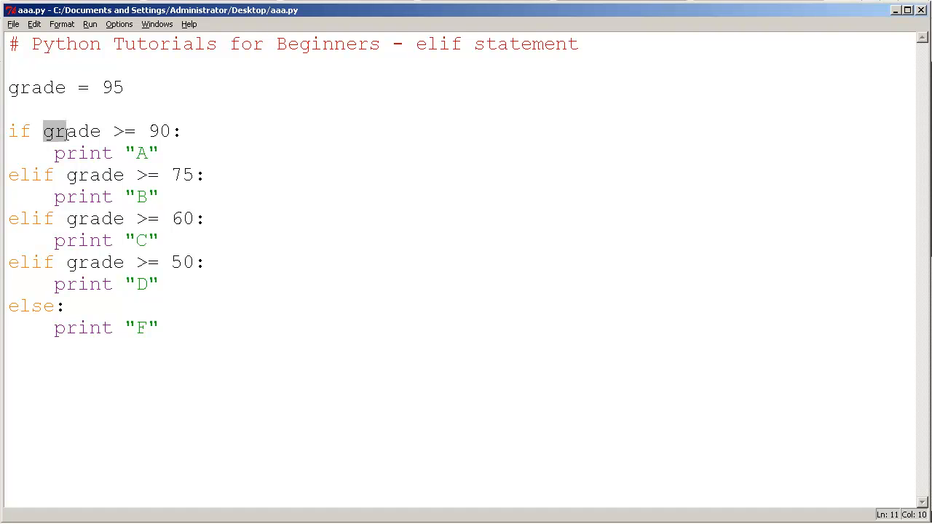
drag(44, 131, 167, 131)
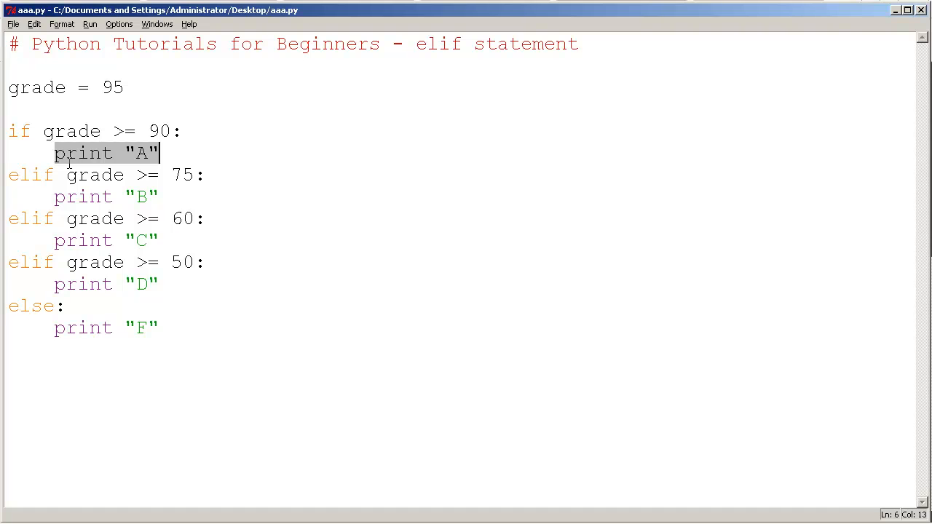
click(98, 153)
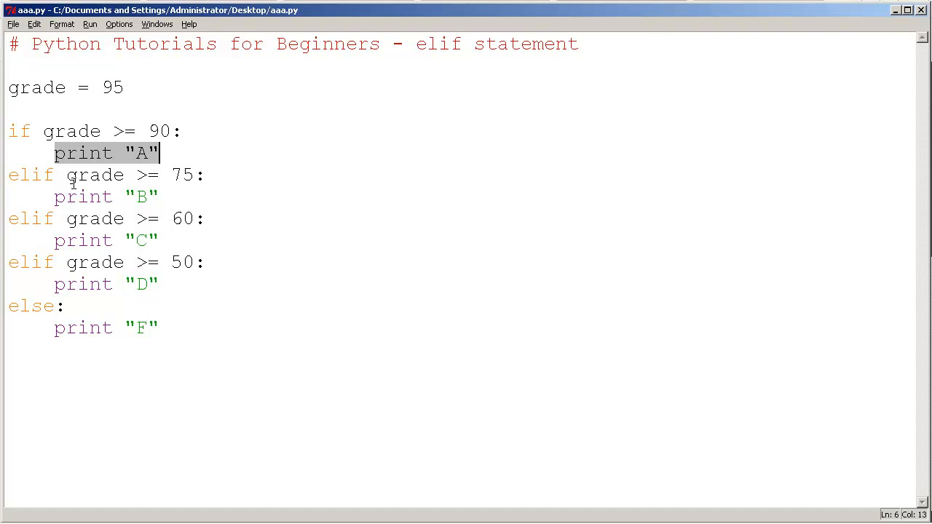
click(106, 153)
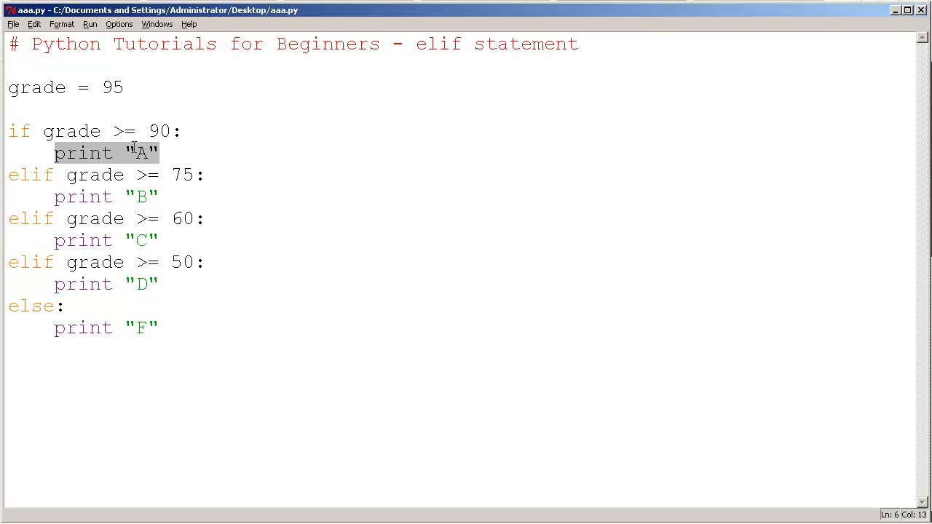
mouse_move(104, 153)
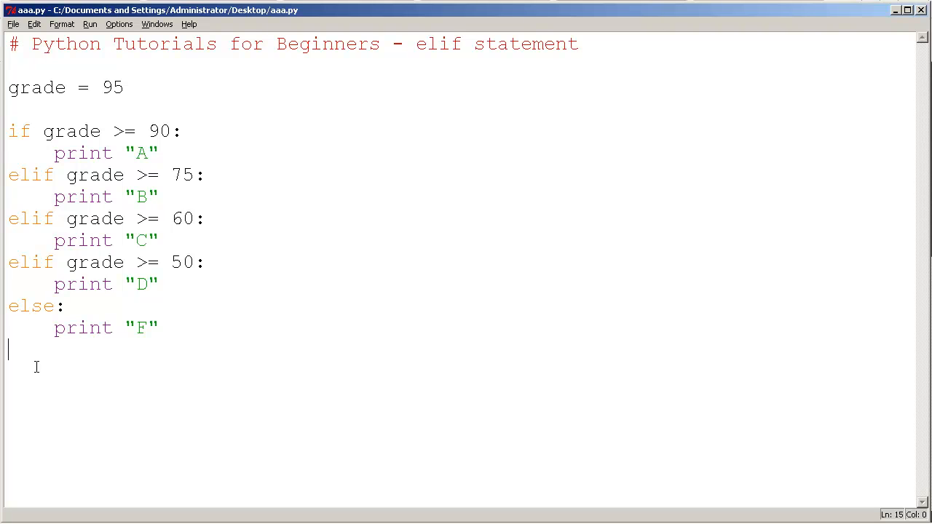
mouse_move(20, 234)
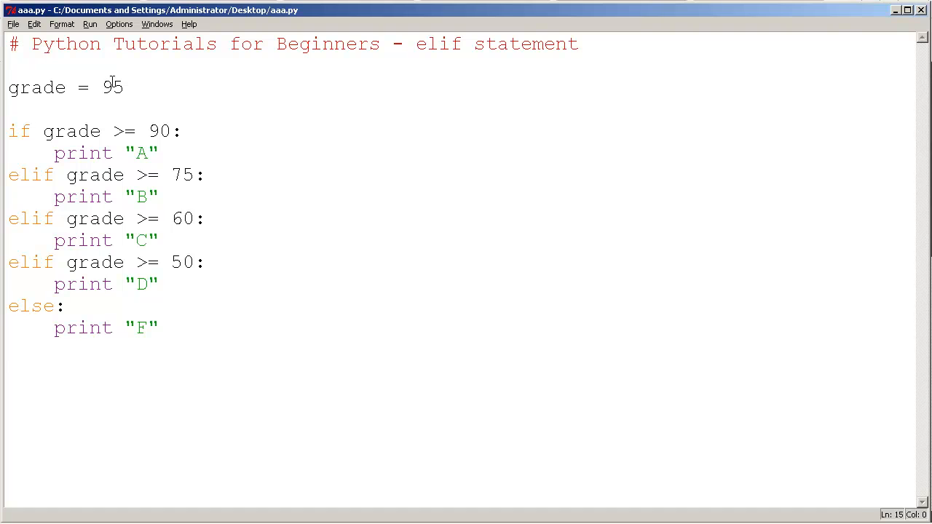
Change the grade value to 66 and highlight the matching branch lines
double_click(112, 87)
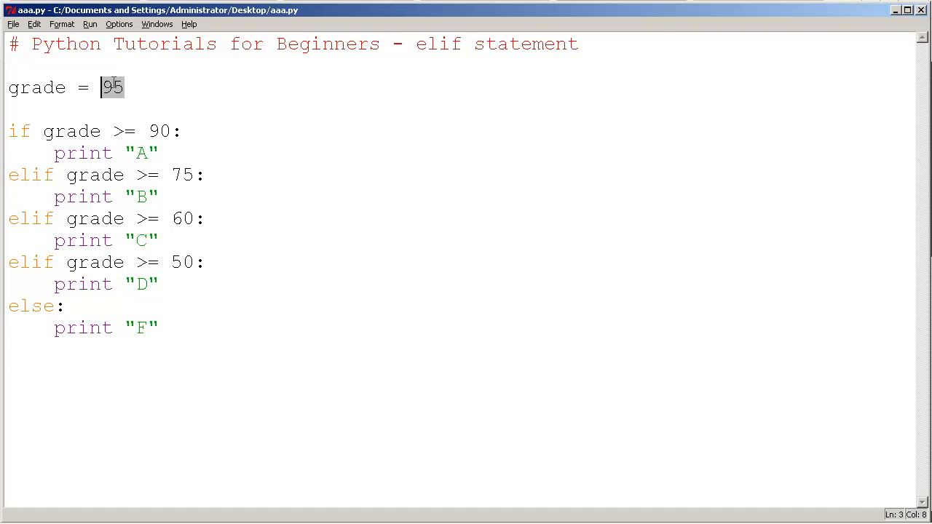
text(66)
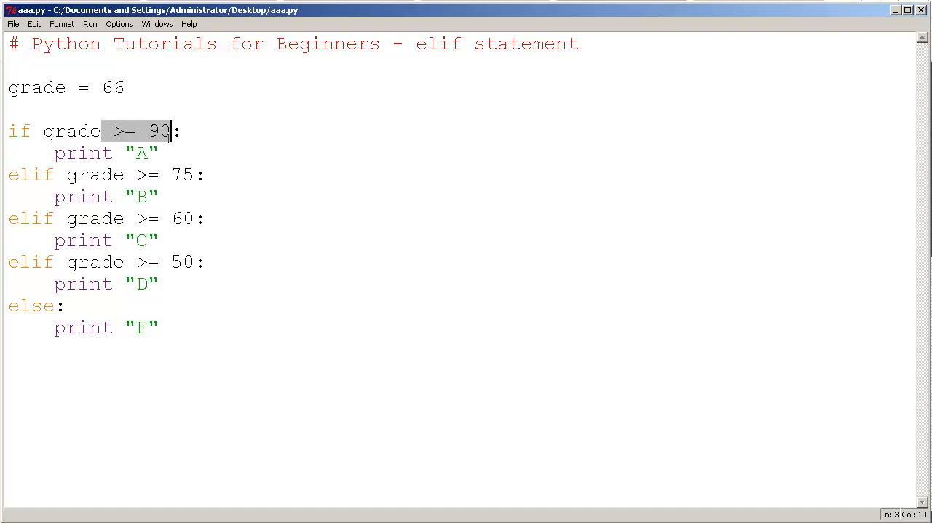
click(68, 196)
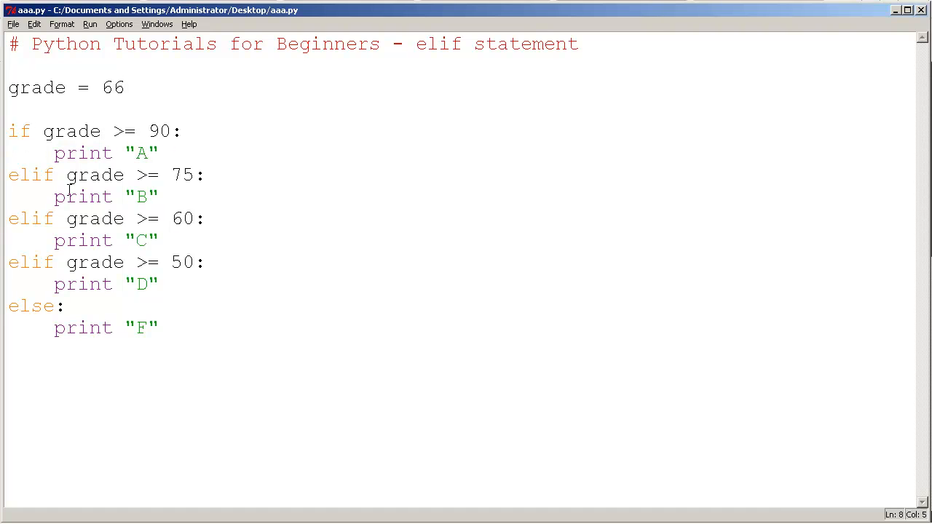
double_click(94, 175)
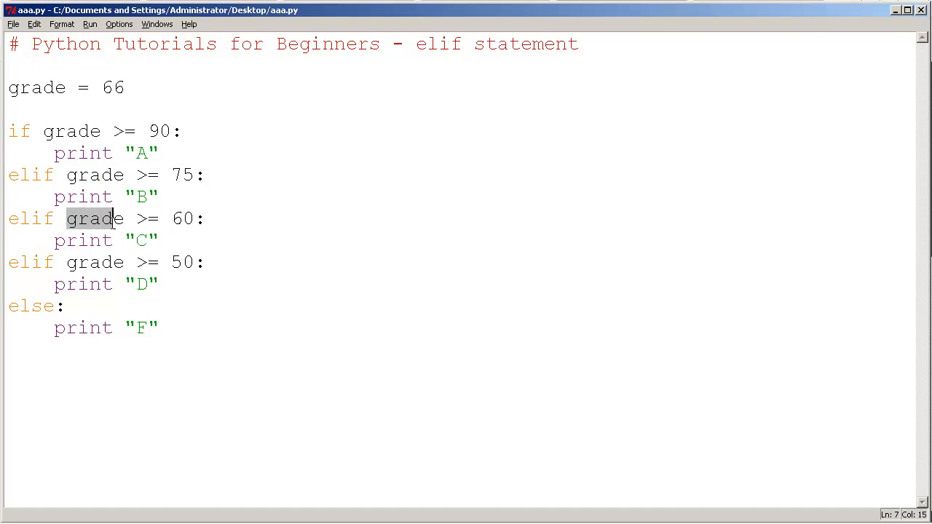
drag(65, 218, 195, 218)
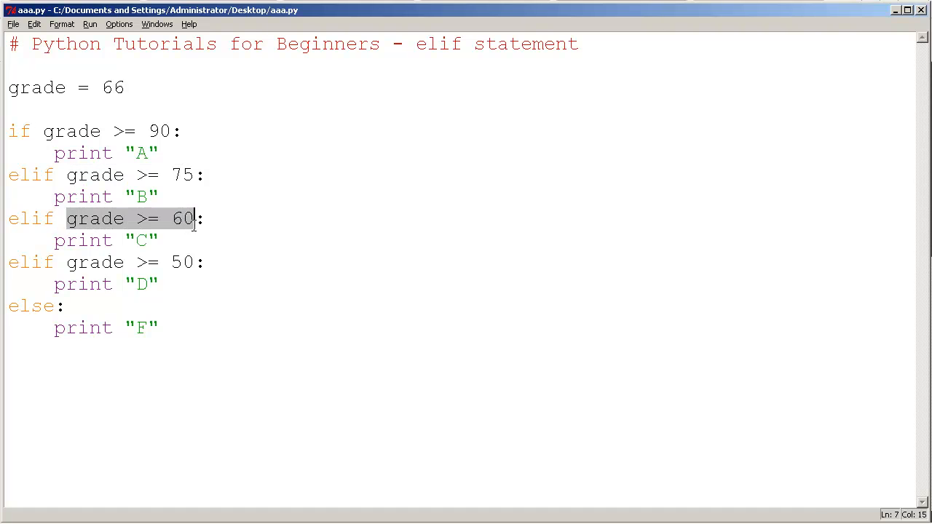
click(132, 218)
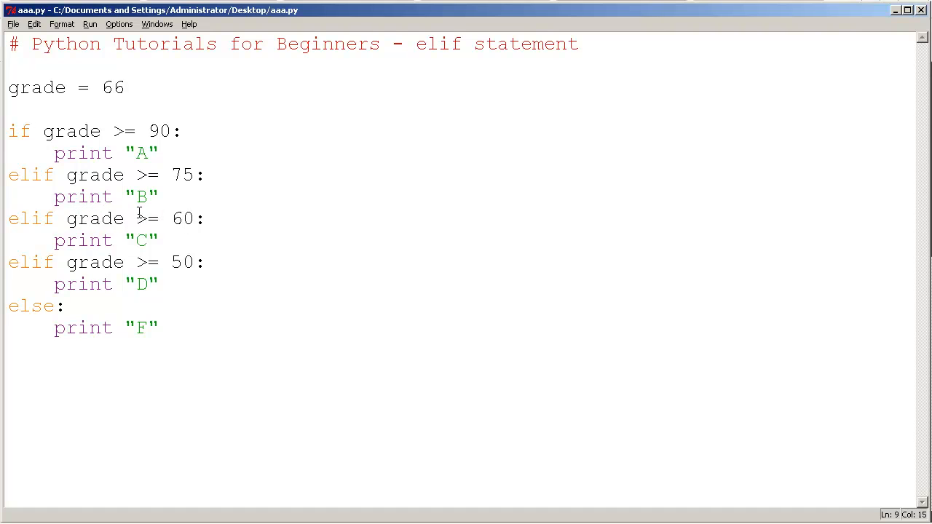
mouse_move(57, 241)
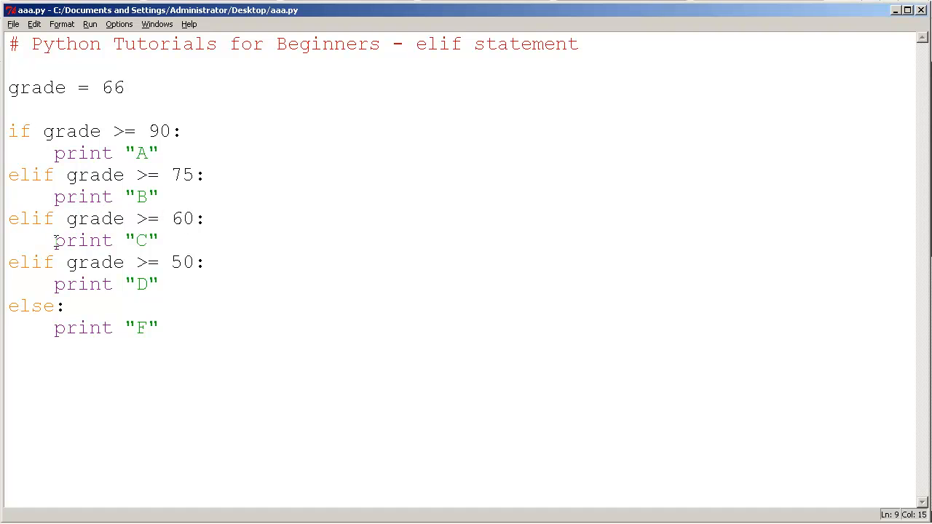
triple_click(102, 240)
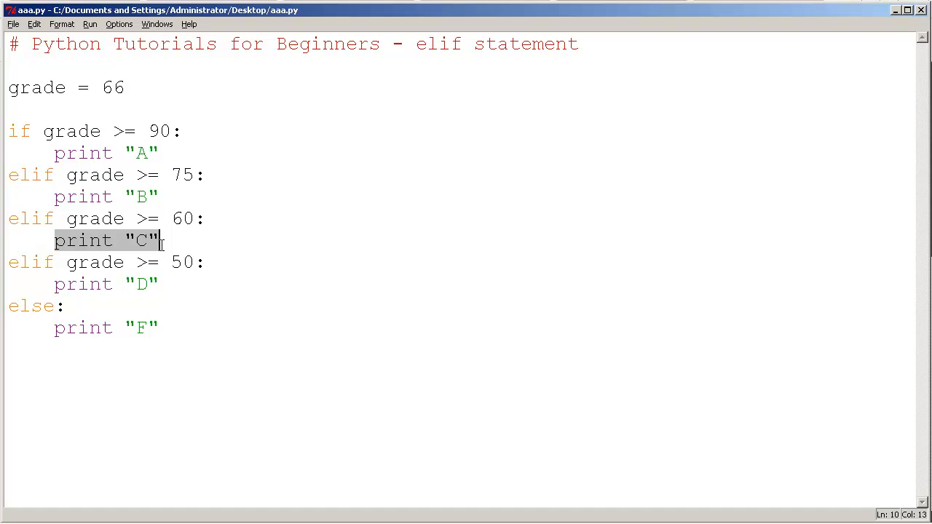
mouse_move(32, 438)
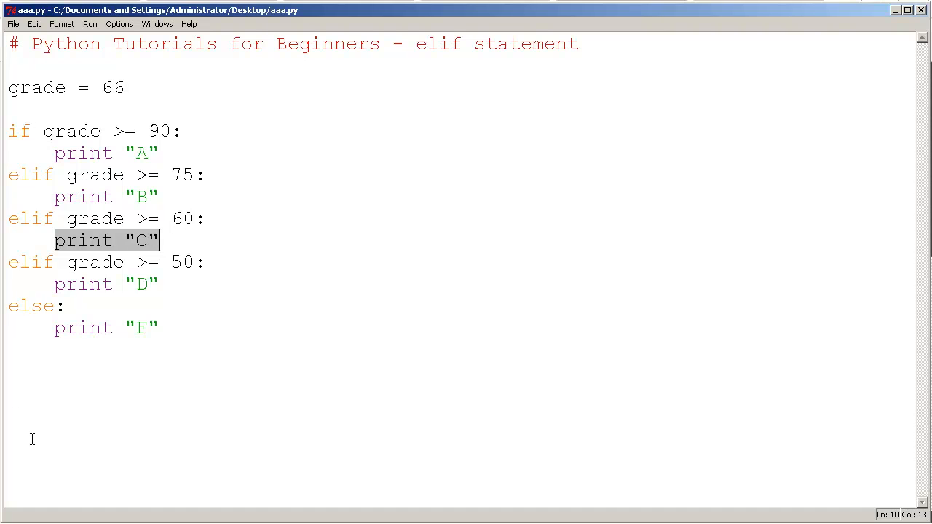
Run the module with grade 66 and select the elif on the 75 branch
click(89, 24)
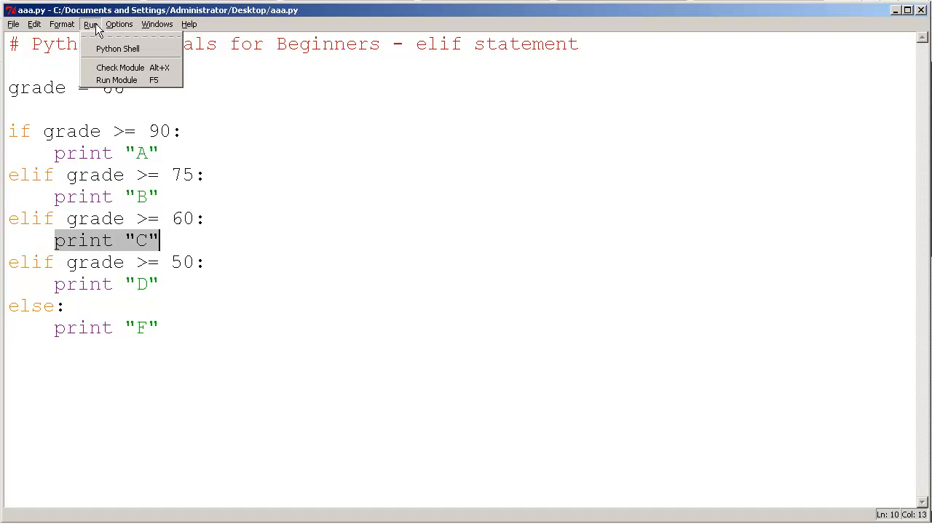
mouse_move(117, 80)
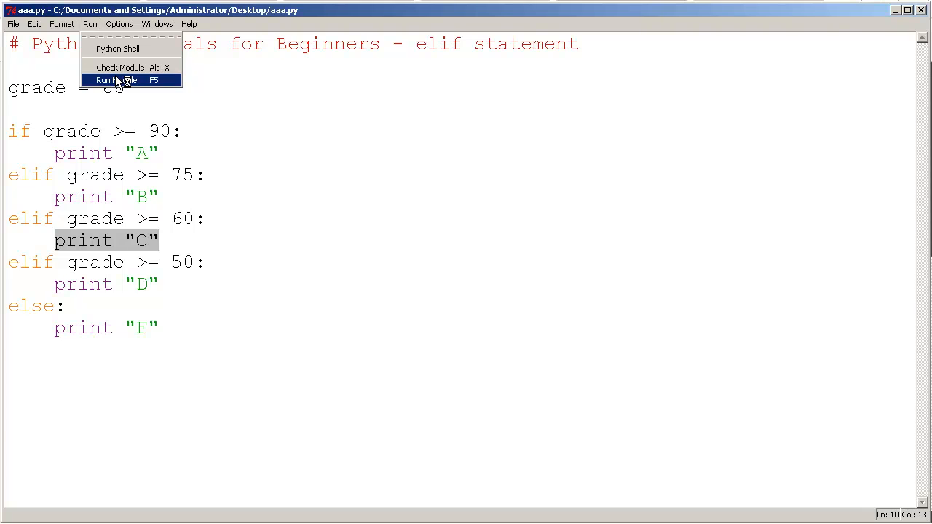
click(117, 80)
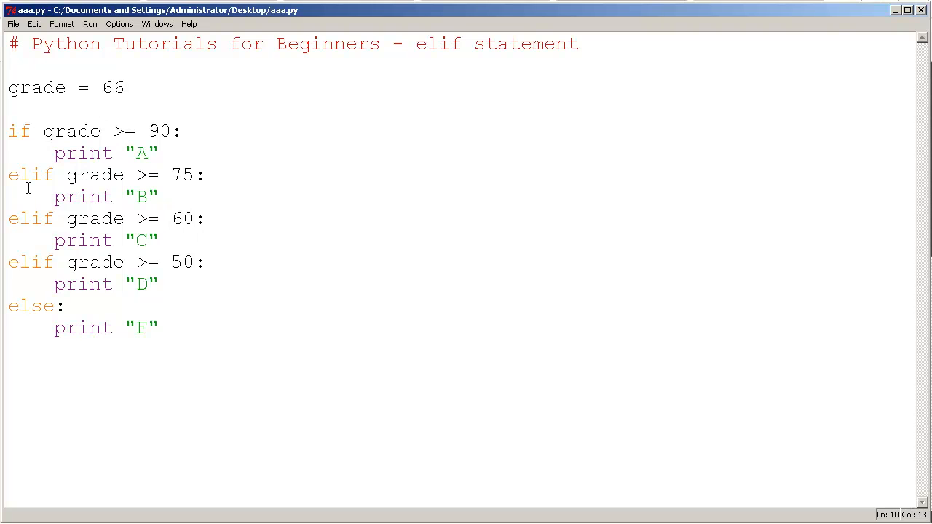
double_click(31, 175)
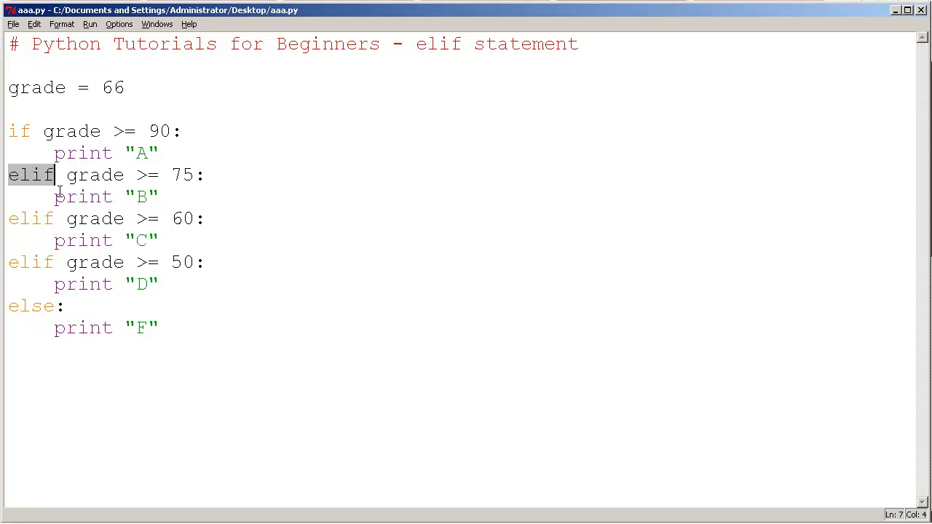
Rewrite the 75, 60 and 50 elif branches as if statements and delete the else block
click(29, 197)
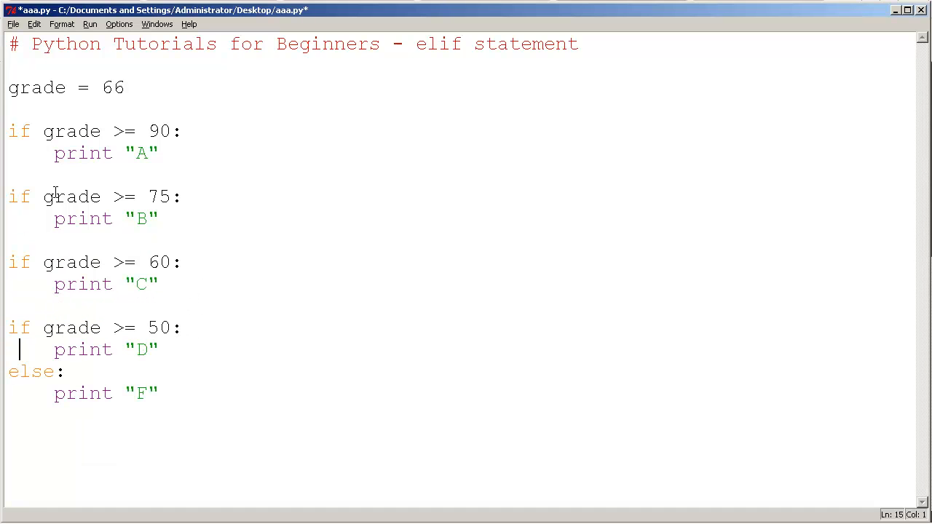
click(8, 371)
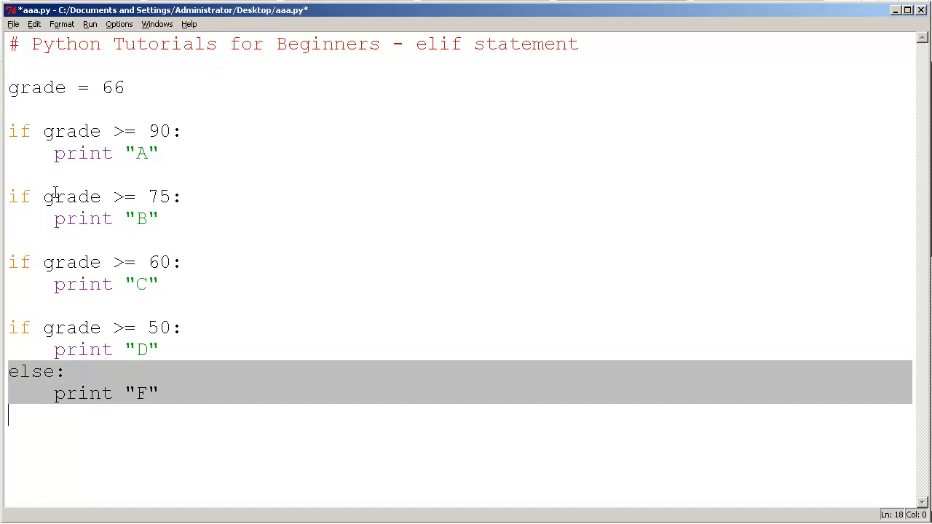
key(Delete)
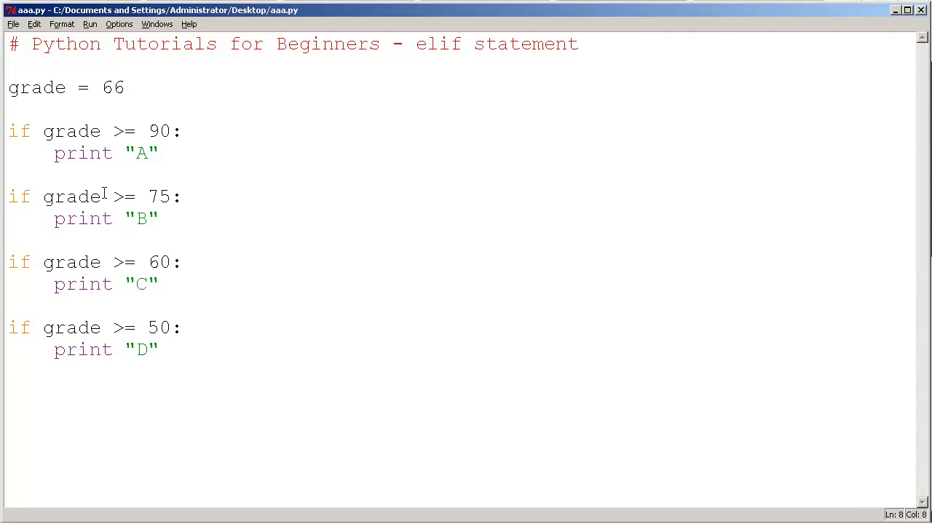
Check the separate-if script for syntax errors with Check Module
click(89, 24)
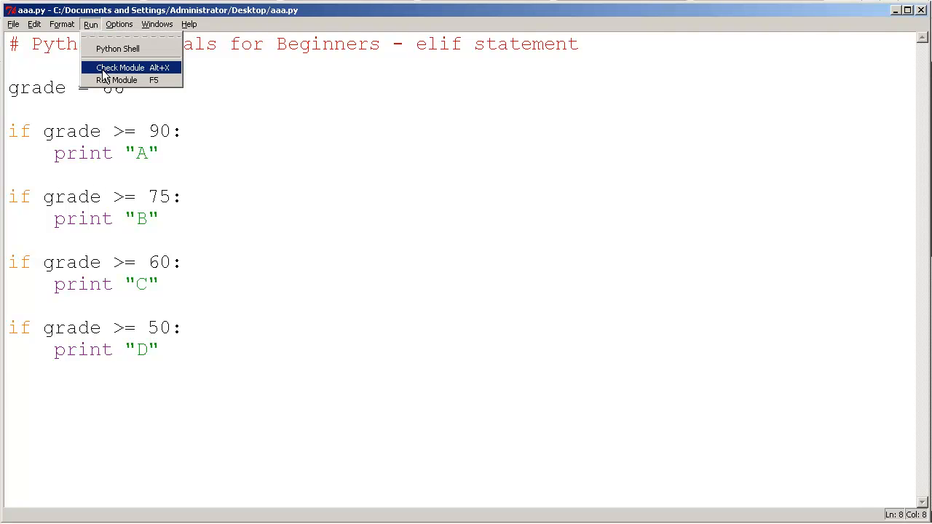
click(116, 79)
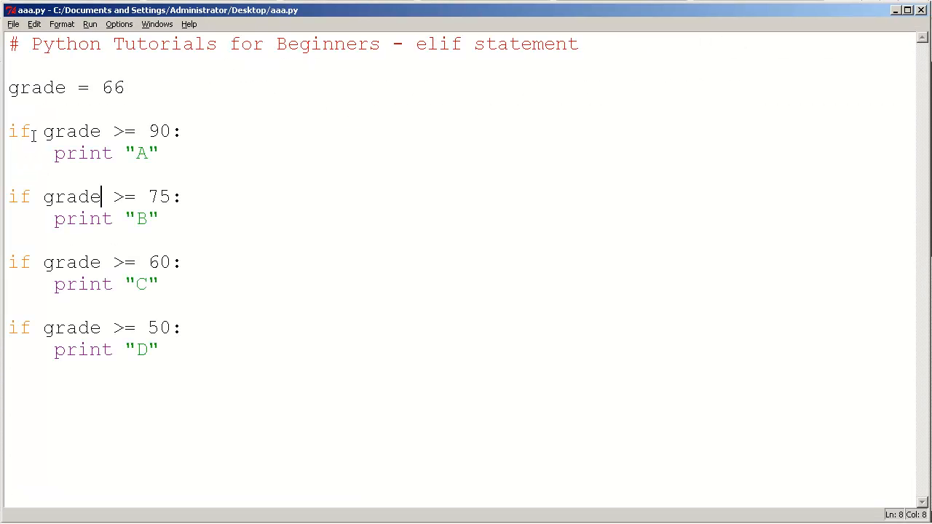
drag(42, 131, 170, 131)
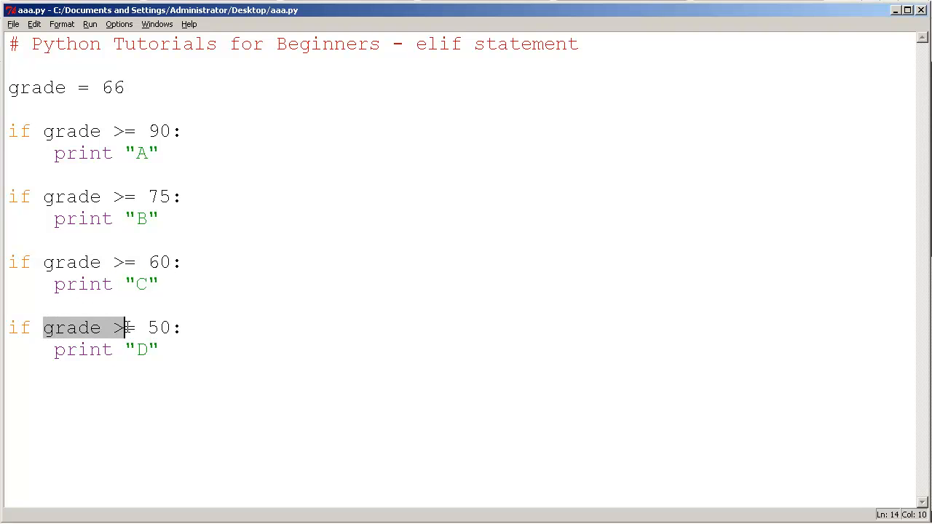
Change grade from 66 to 100 and run the module
double_click(113, 87)
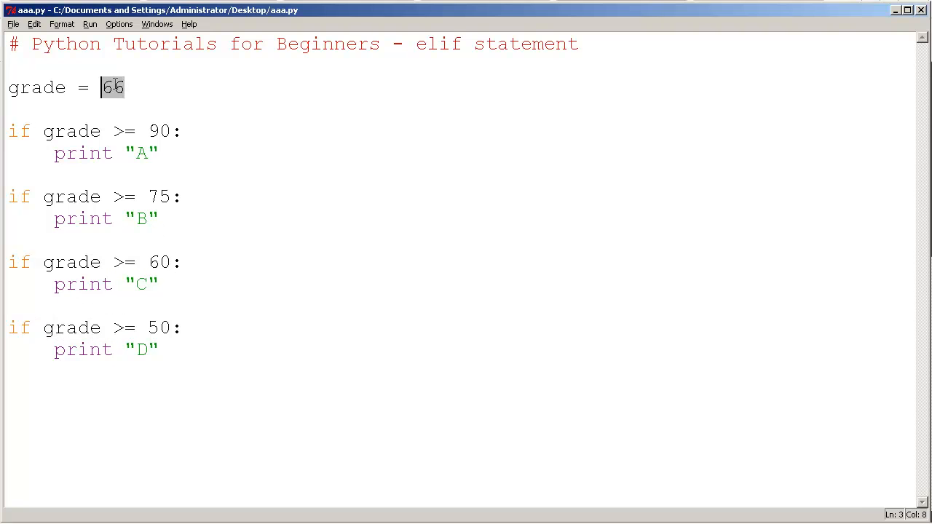
text(100)
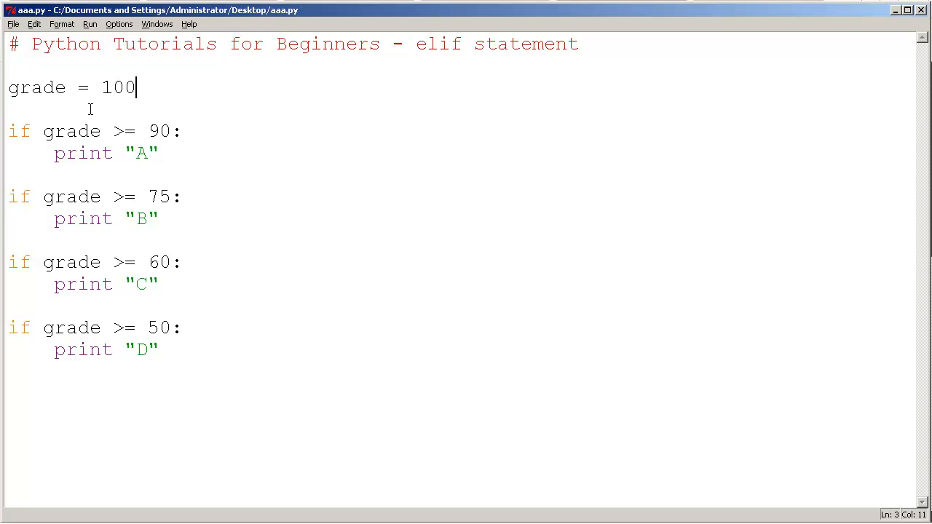
click(157, 153)
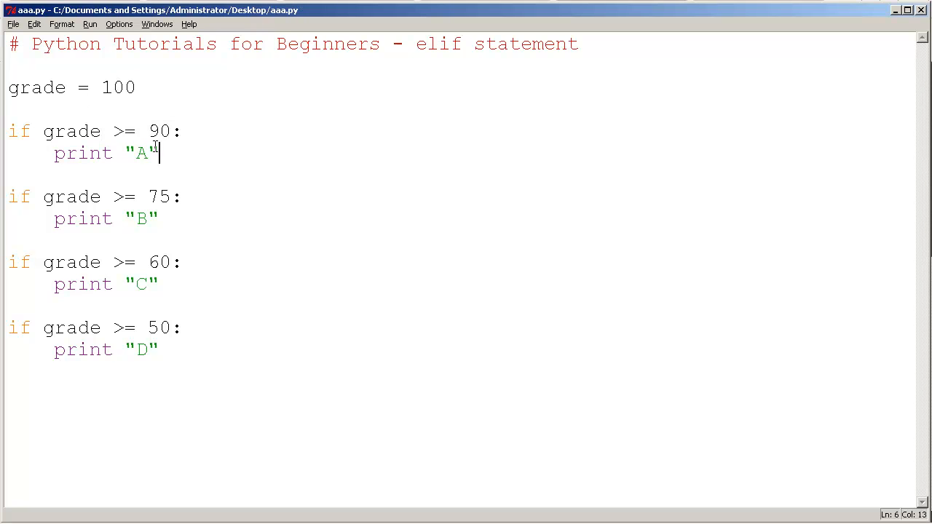
click(156, 219)
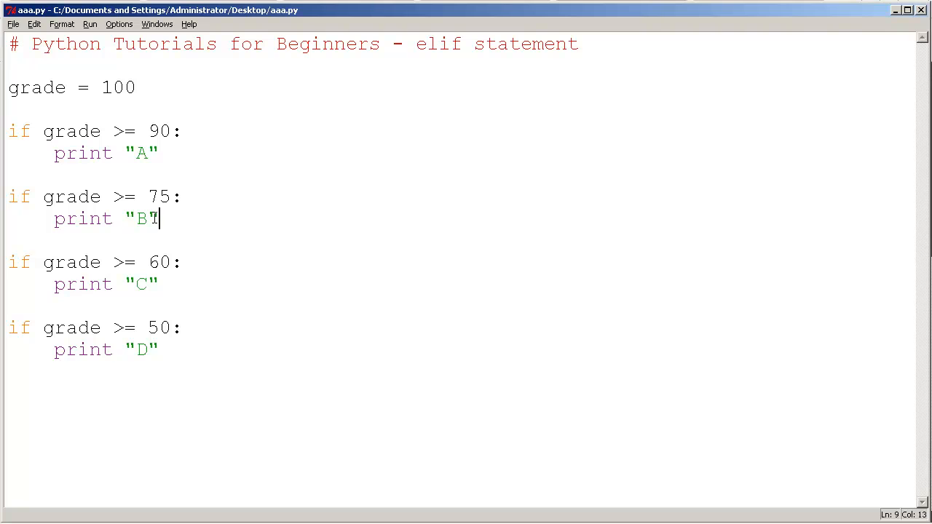
click(89, 24)
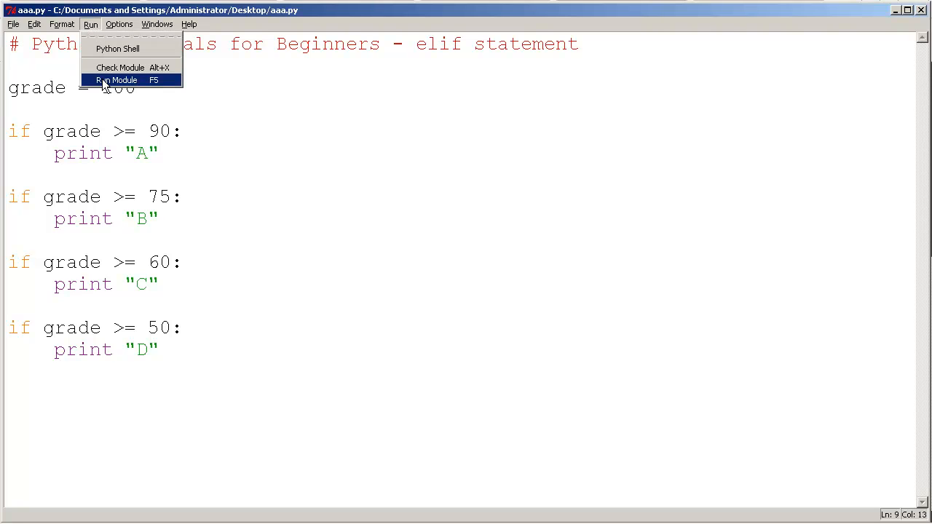
click(115, 80)
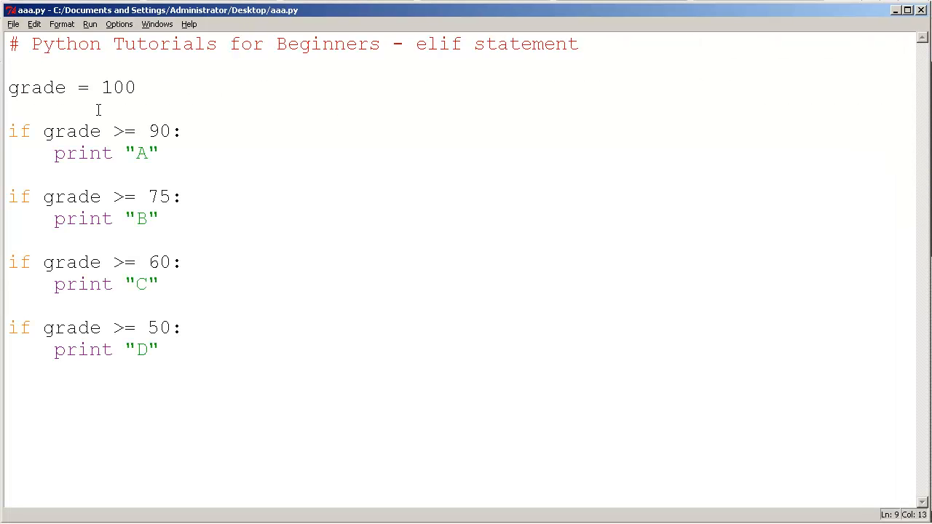
Add 'and grade <= 100' to the grade >= 90 condition
click(106, 131)
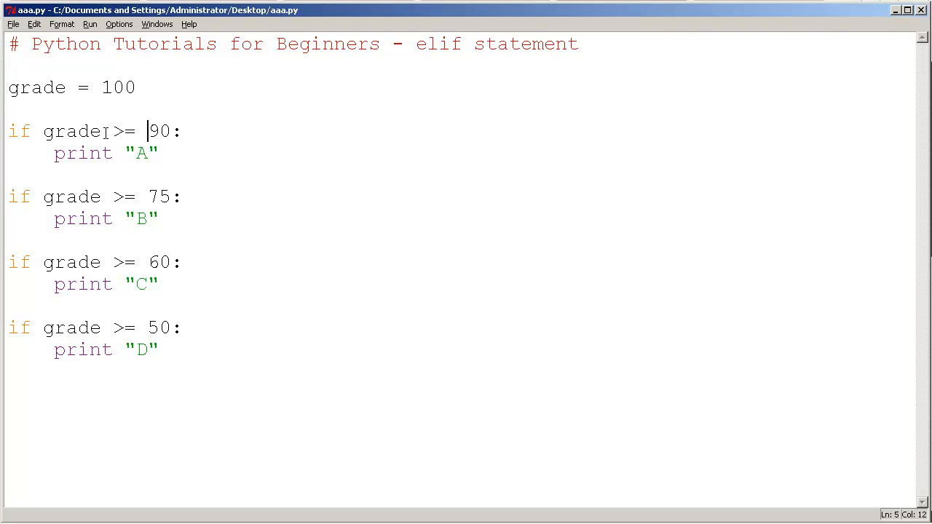
text(and)
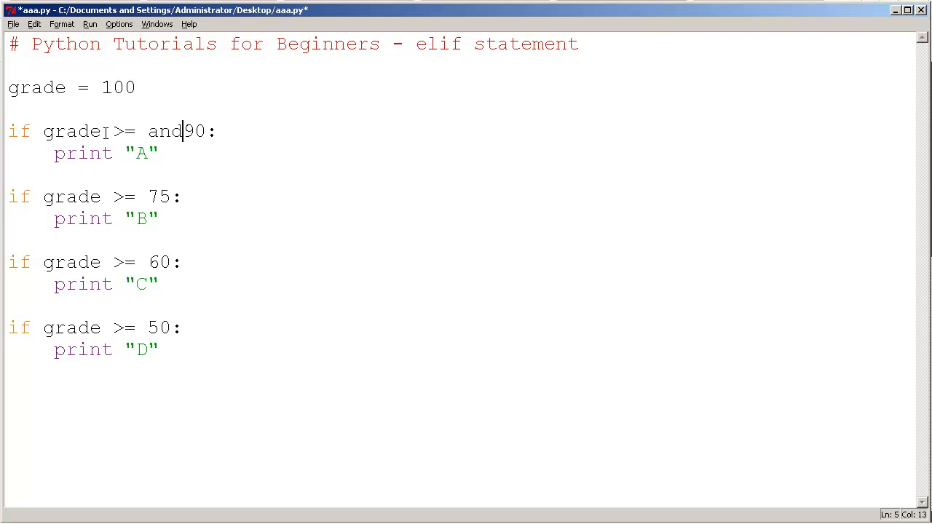
text(grade <=)
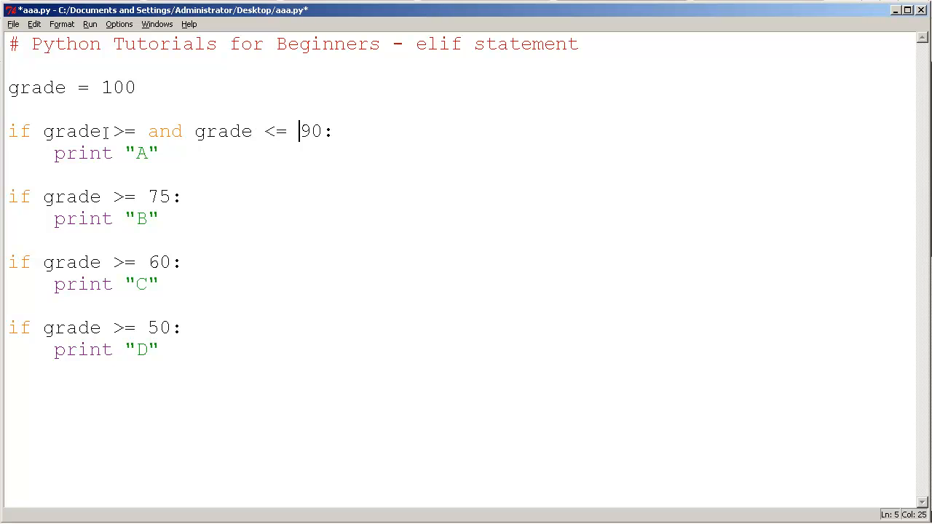
text(100)
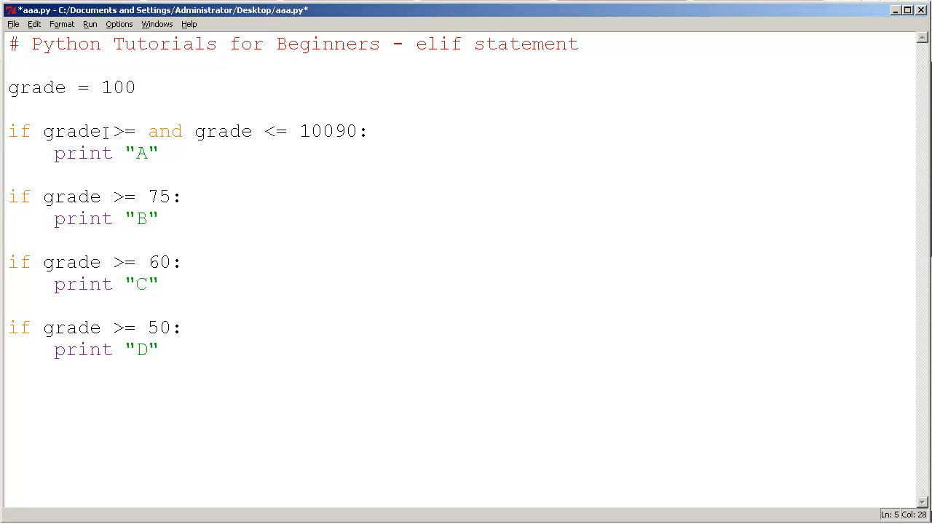
key(BackSpace)
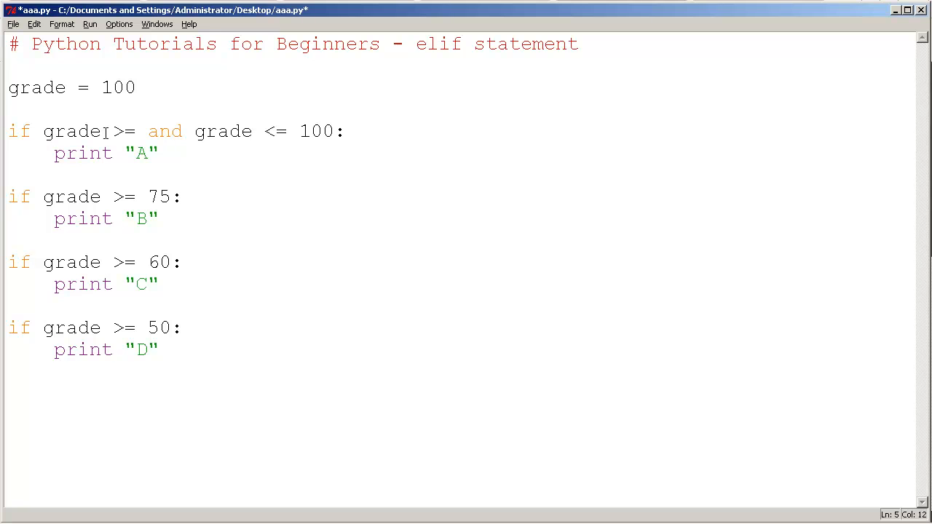
text(90)
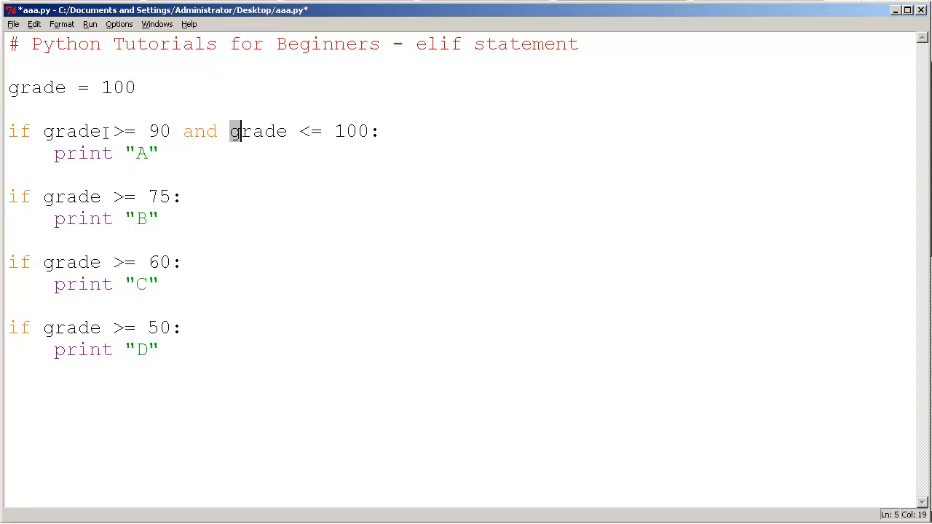
click(158, 152)
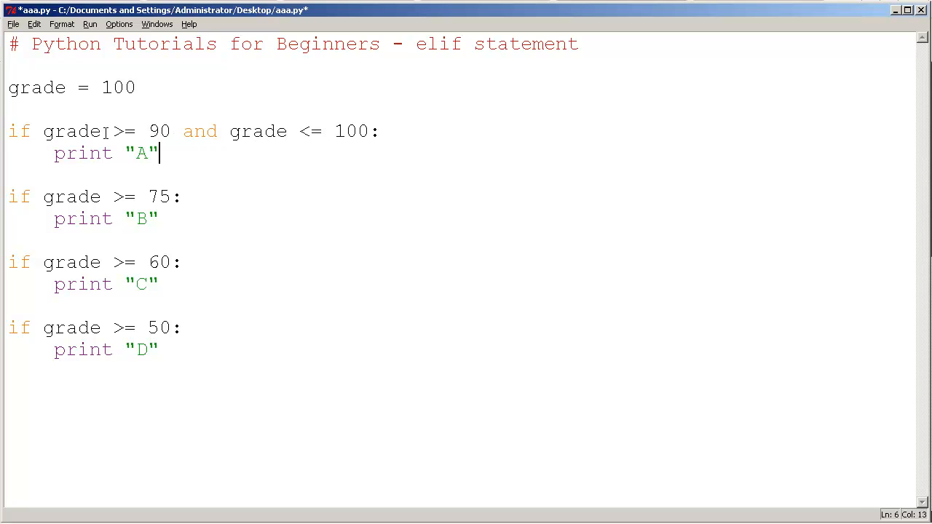
Add upper bounds 89, 74 and 59 to the remaining if conditions
click(169, 197)
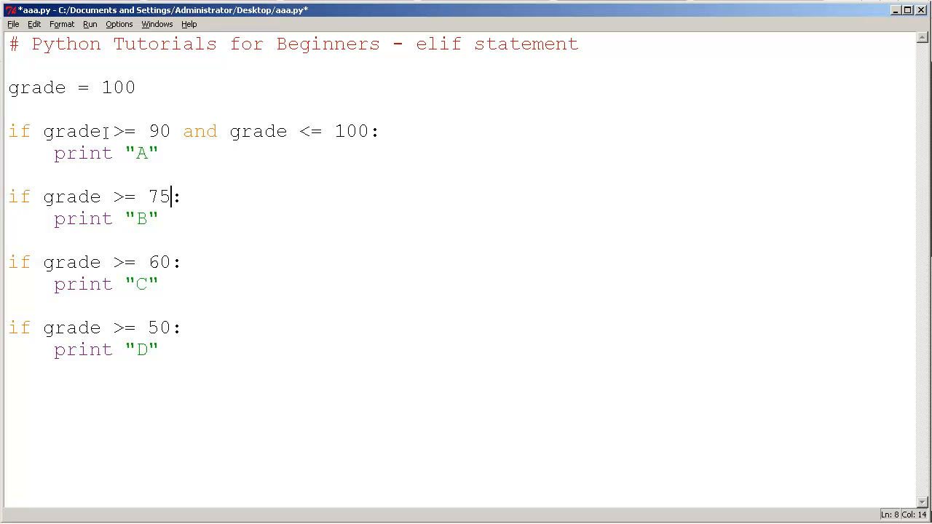
text(and grae)
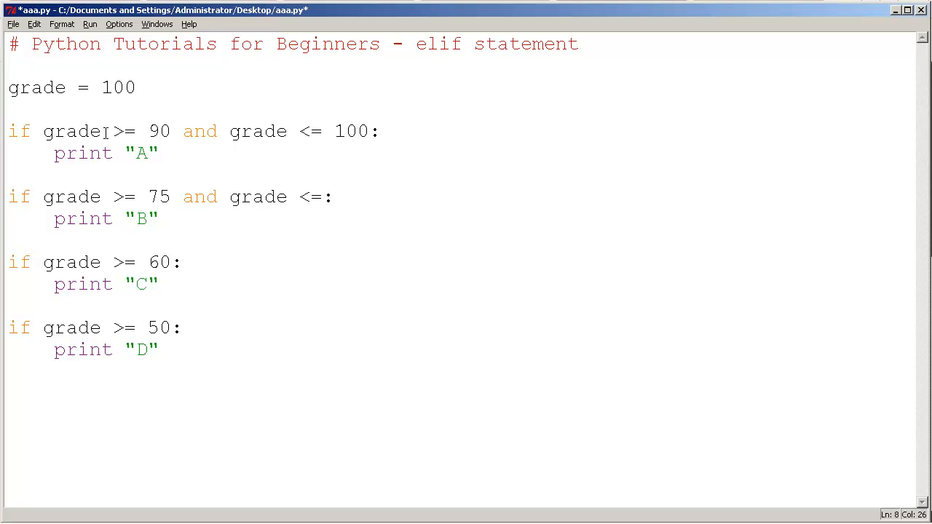
text(89)
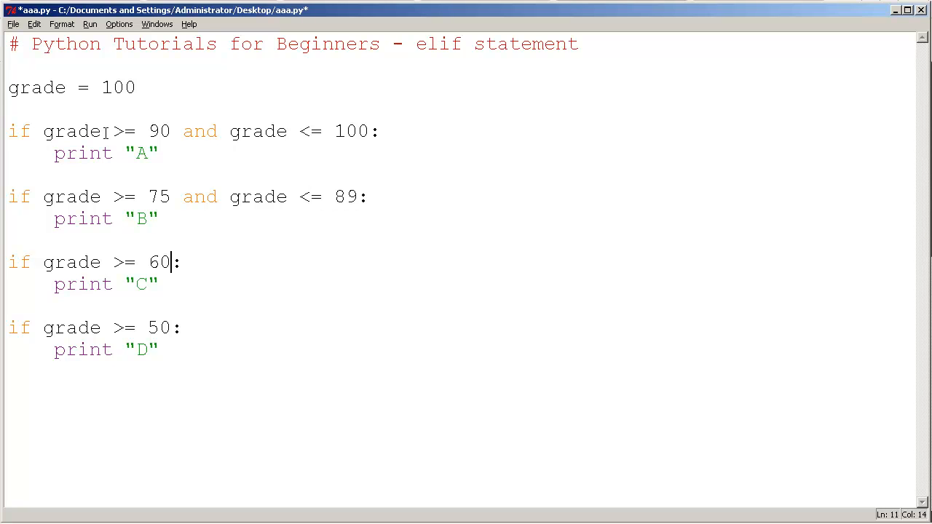
text(and grade <= 74)
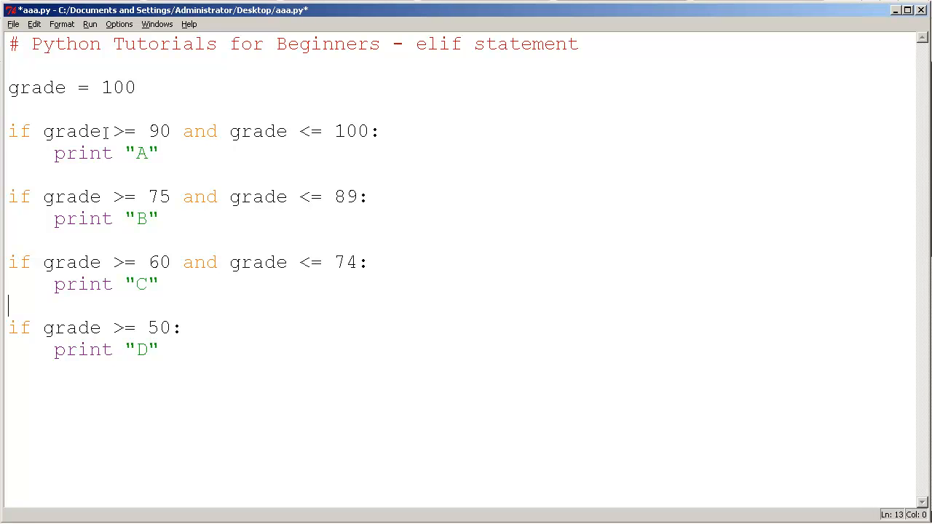
text(and gra)
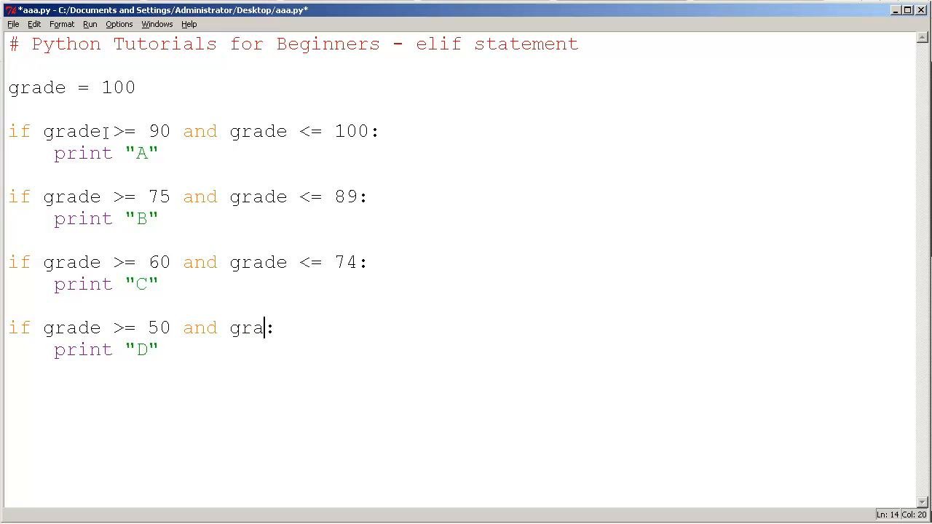
text(de)
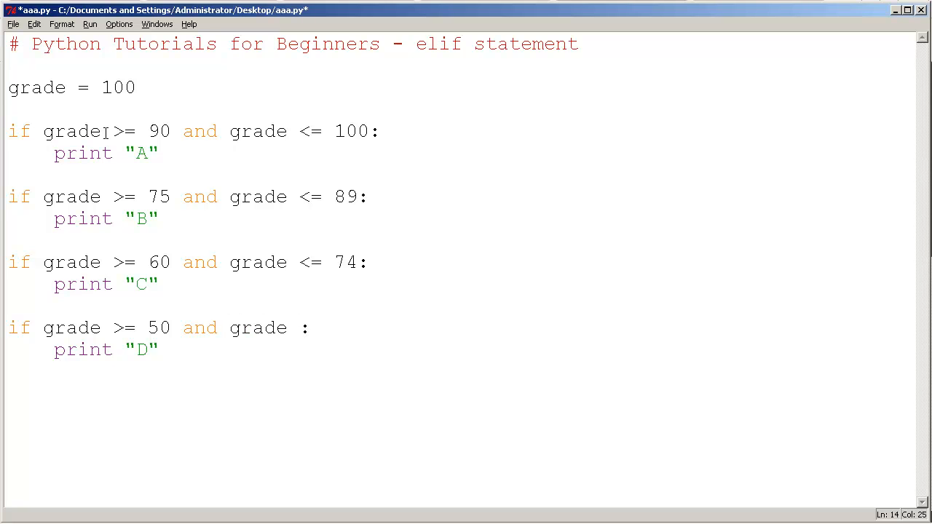
text(<= 59)
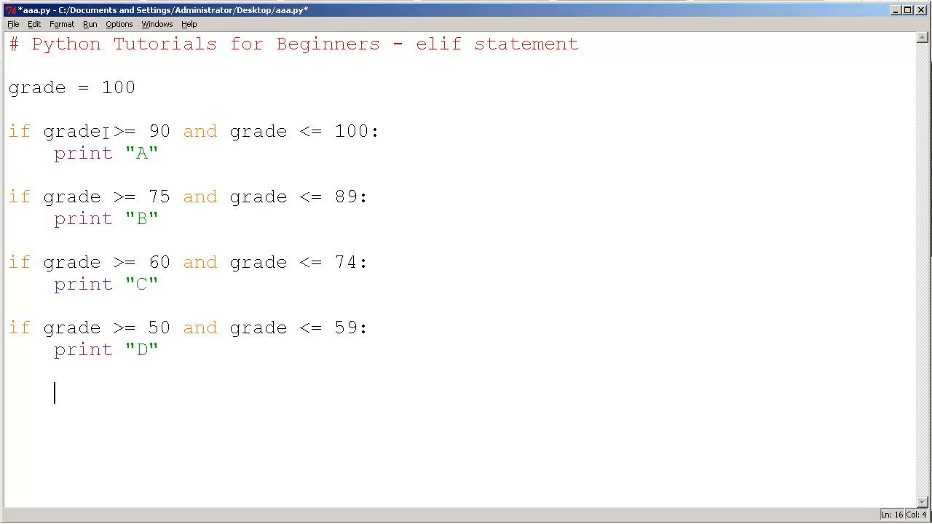
Start typing the new 'if grade < 50:' block at the bottom
text(if)
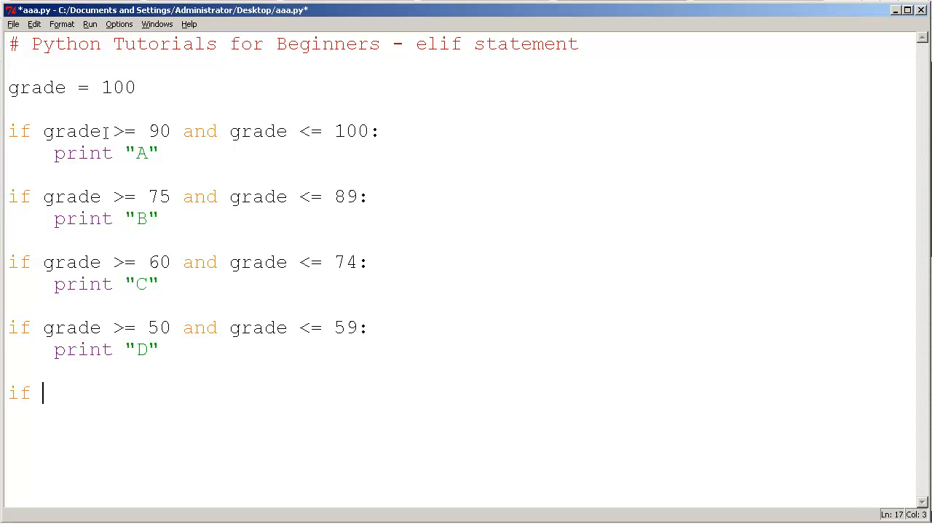
text(grade <=)
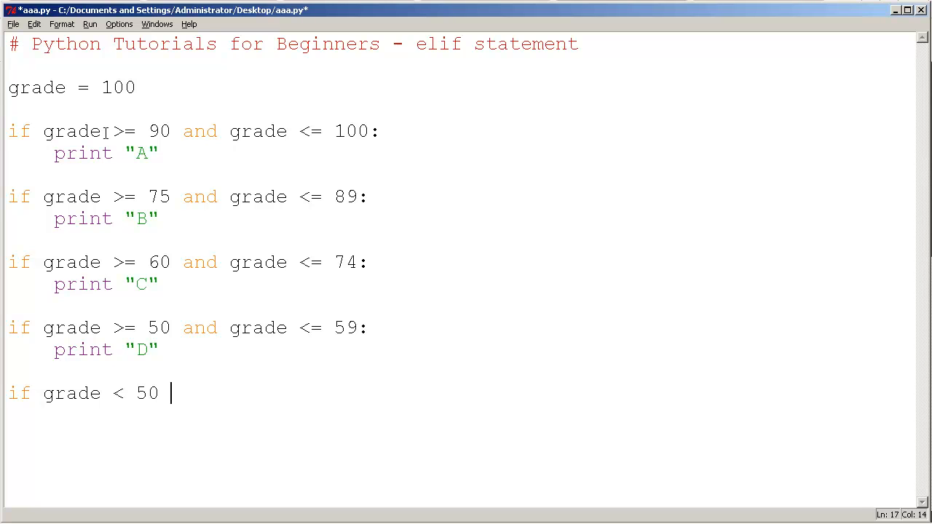
text(:)
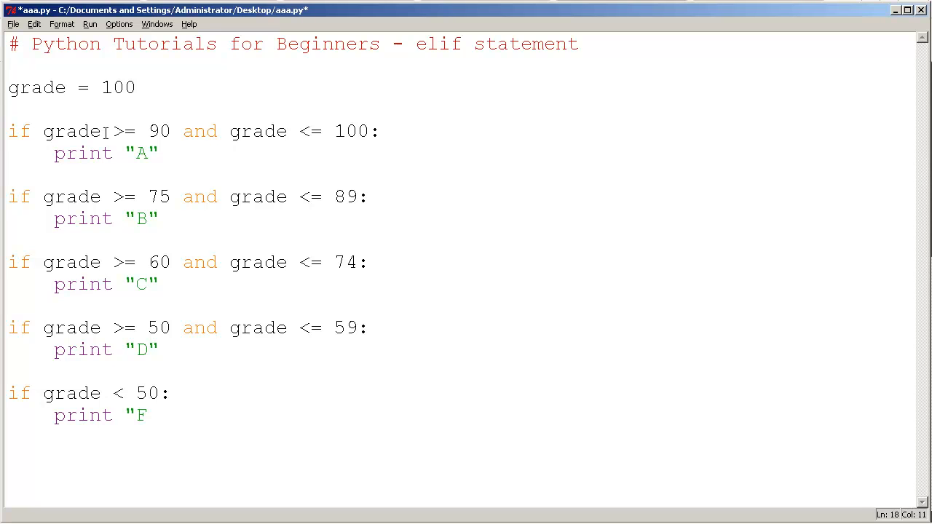
Save aaa.py with Ctrl+S and run the five-check script at grade 100
key(ctrl+s)
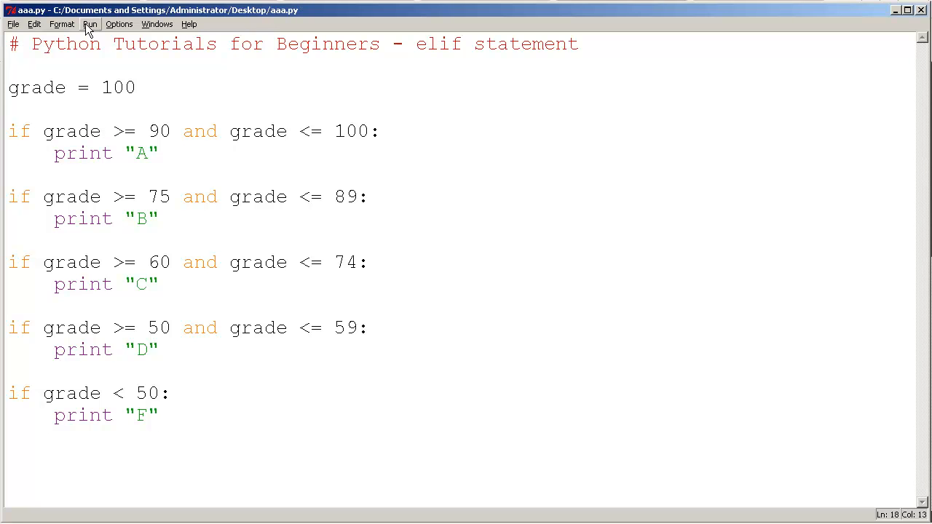
click(89, 24)
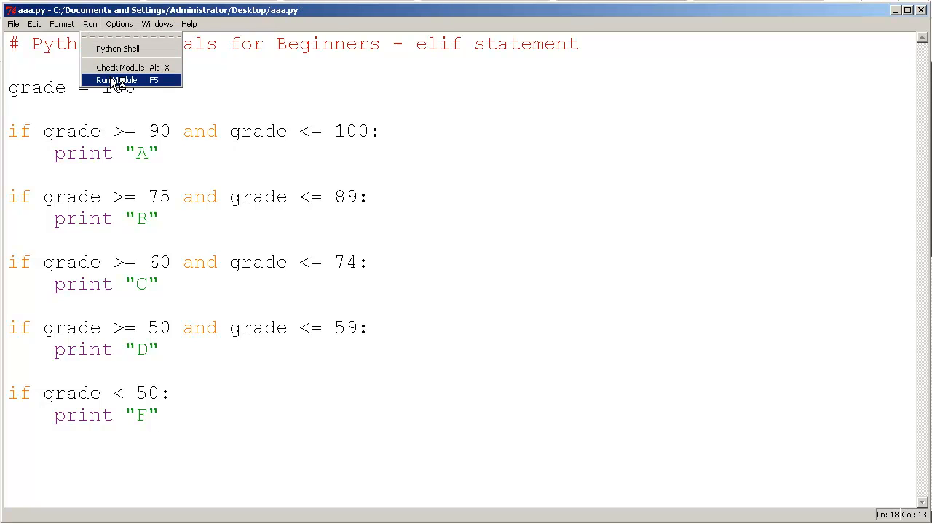
click(116, 79)
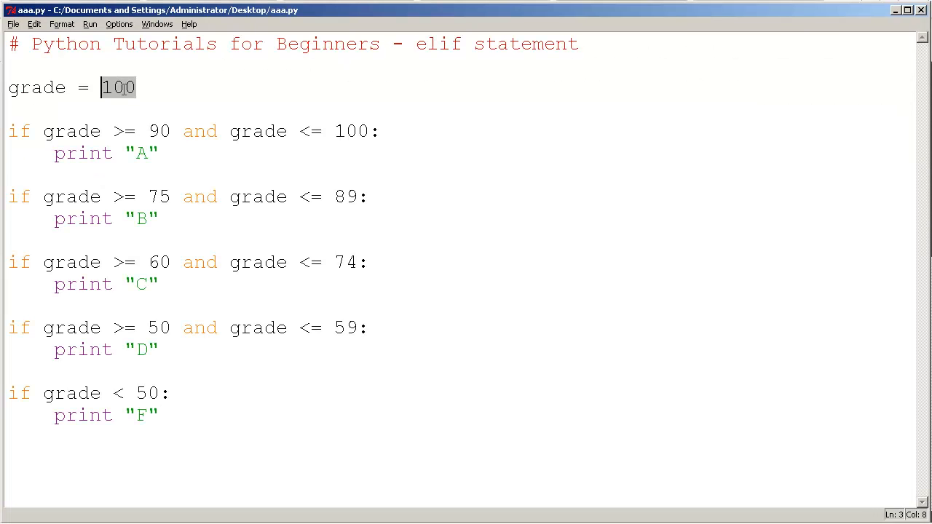
Set grade to 66 and highlight the C condition's grade >= 60 and grade <= 74 parts
text(66)
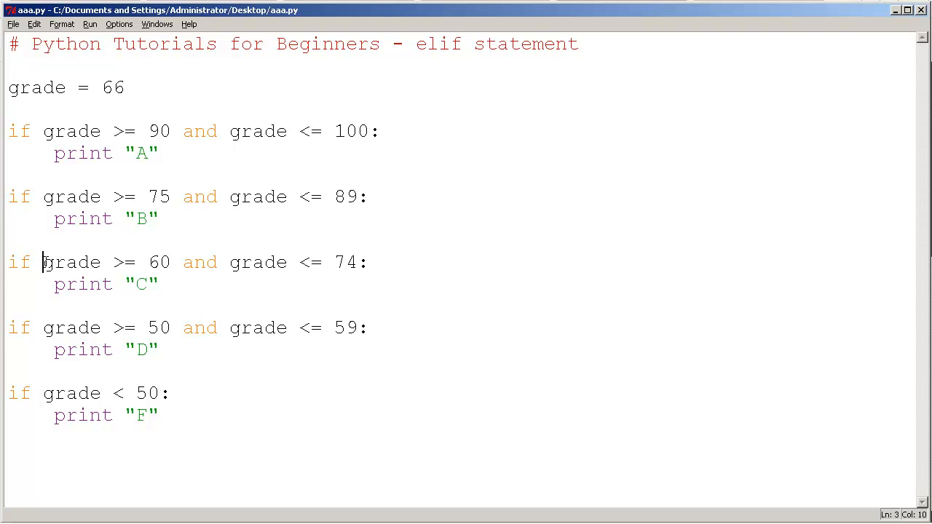
drag(43, 262, 362, 262)
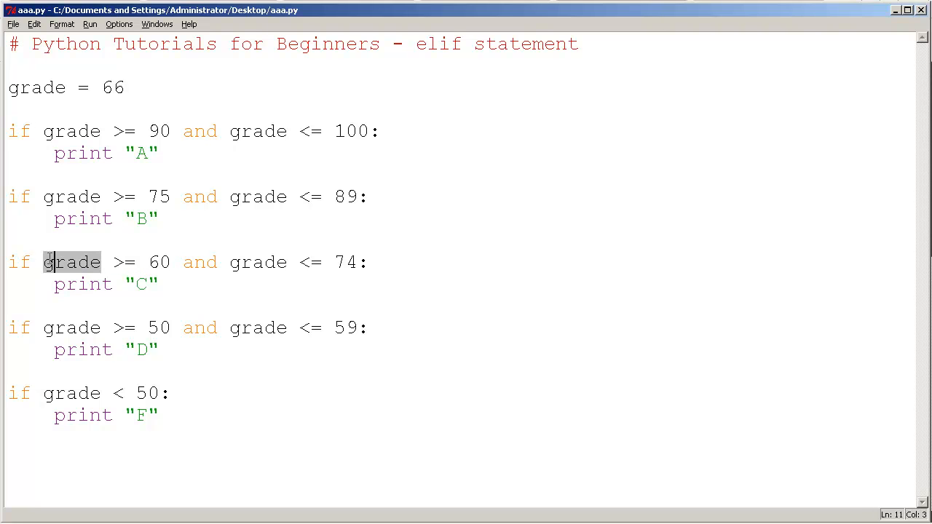
drag(44, 262, 168, 262)
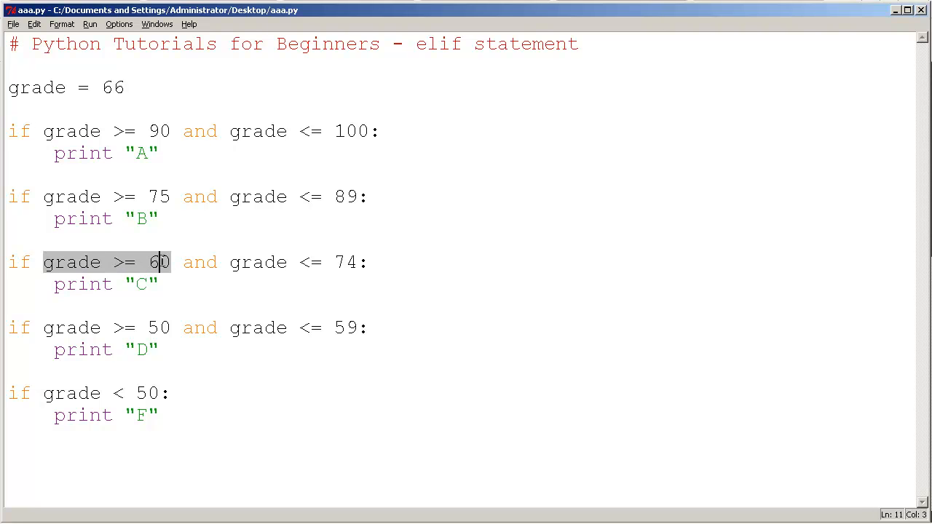
click(233, 262)
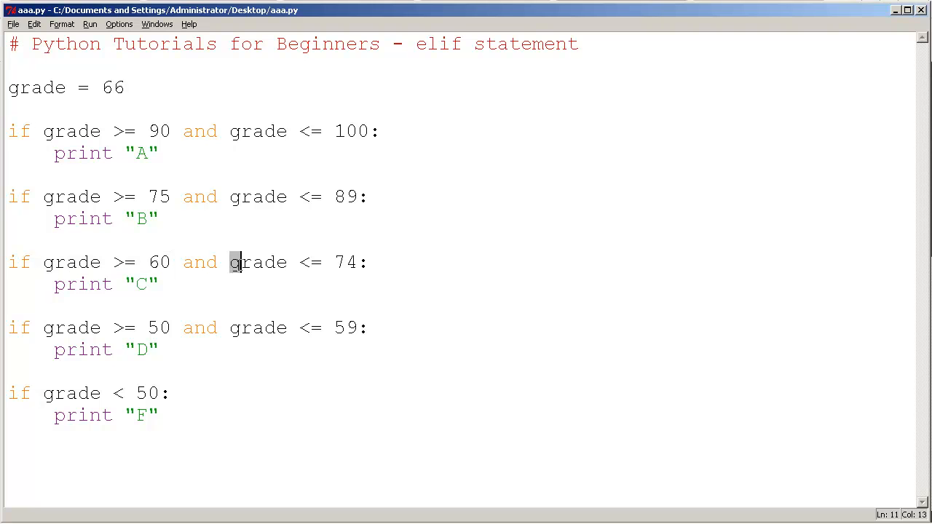
drag(228, 262, 364, 262)
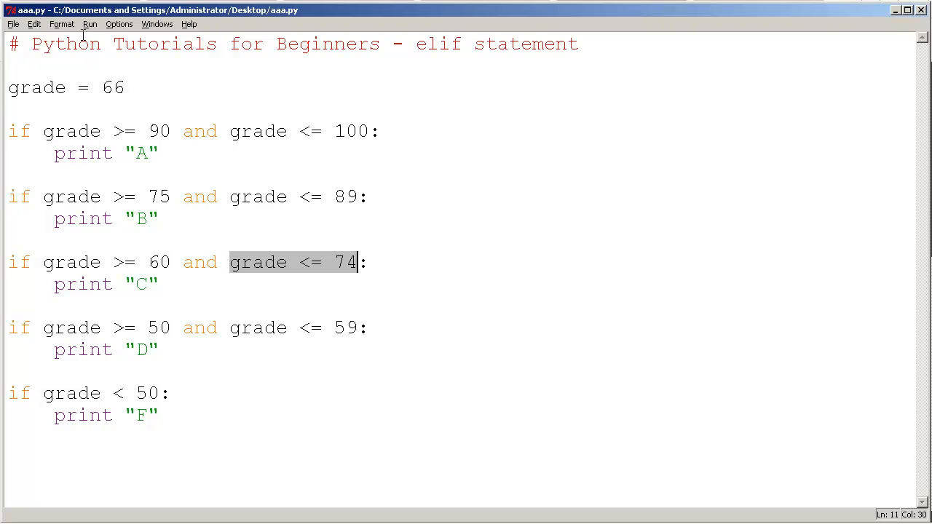
Run the module with grade 66 and highlight the first if condition
click(90, 24)
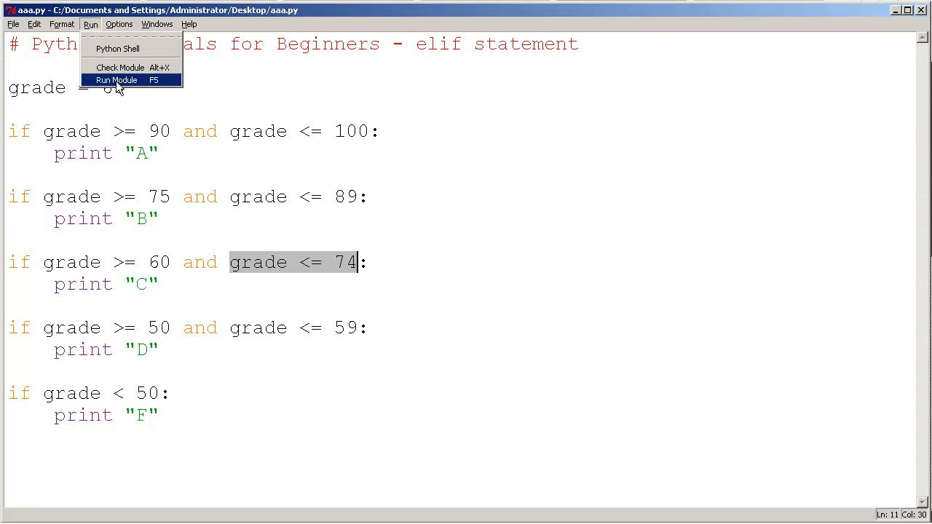
click(117, 80)
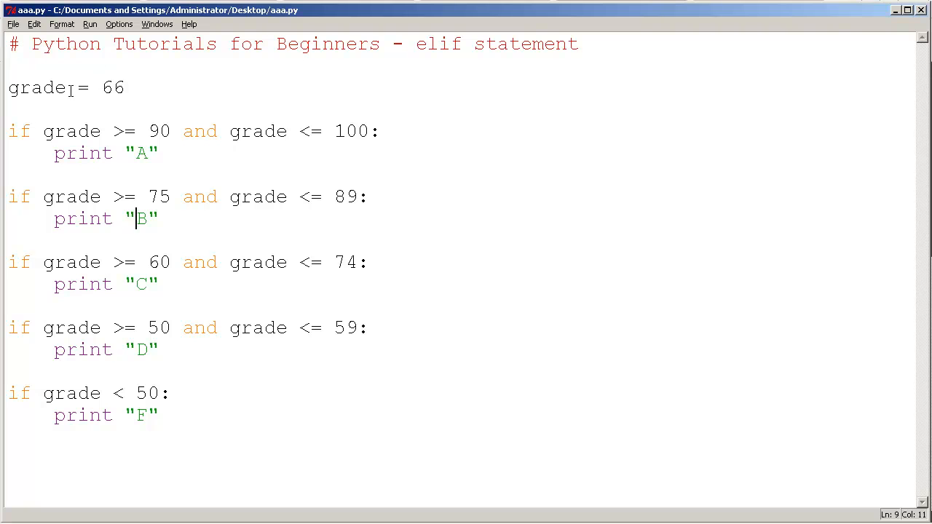
drag(43, 131, 228, 132)
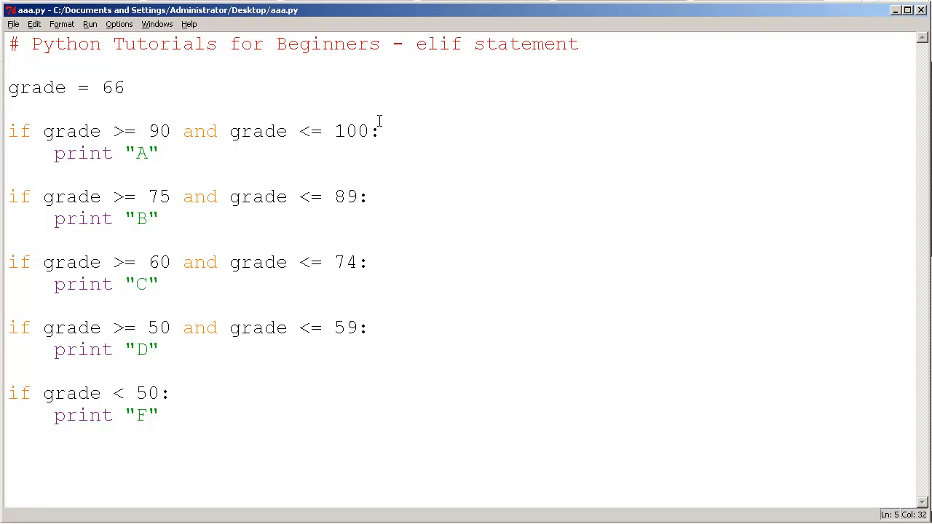
drag(42, 131, 378, 131)
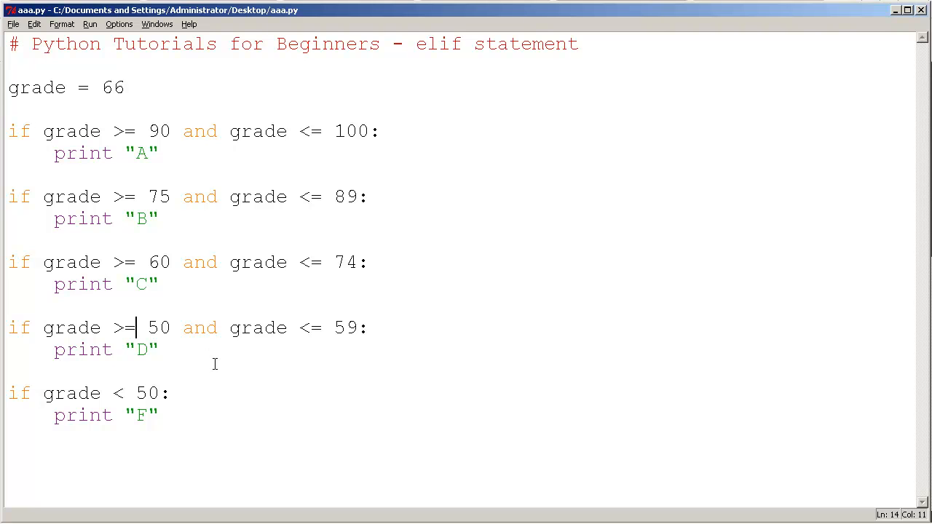
Undo back to the if/elif/else chain with grade = 95, highlighting the 90 threshold
key(BackSpace)
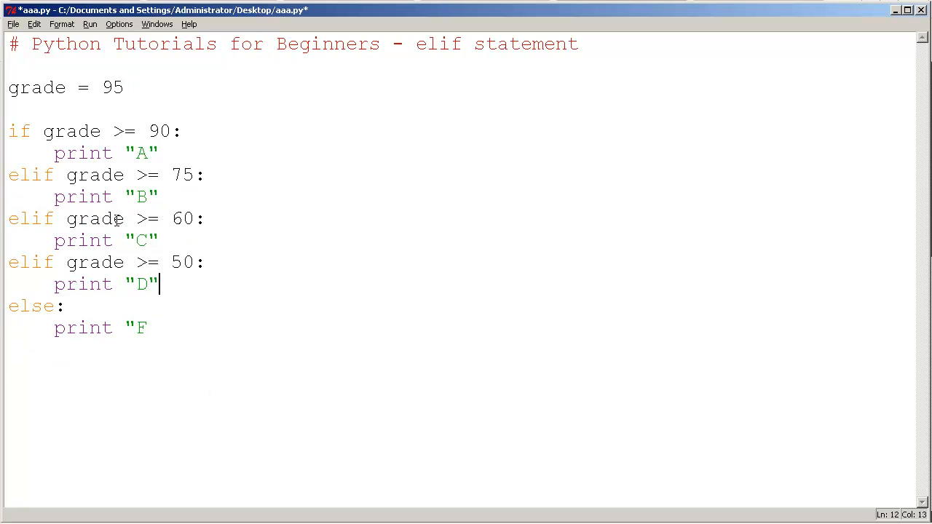
click(100, 87)
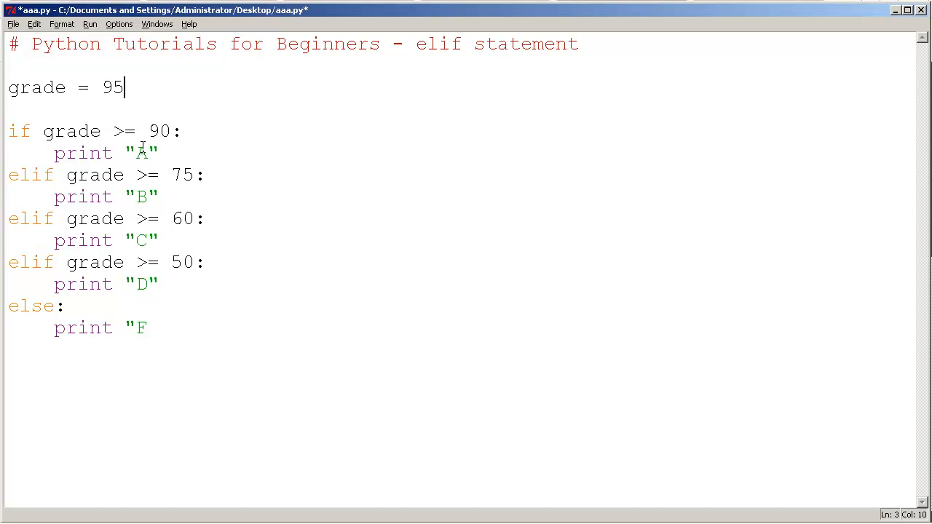
mouse_move(119, 117)
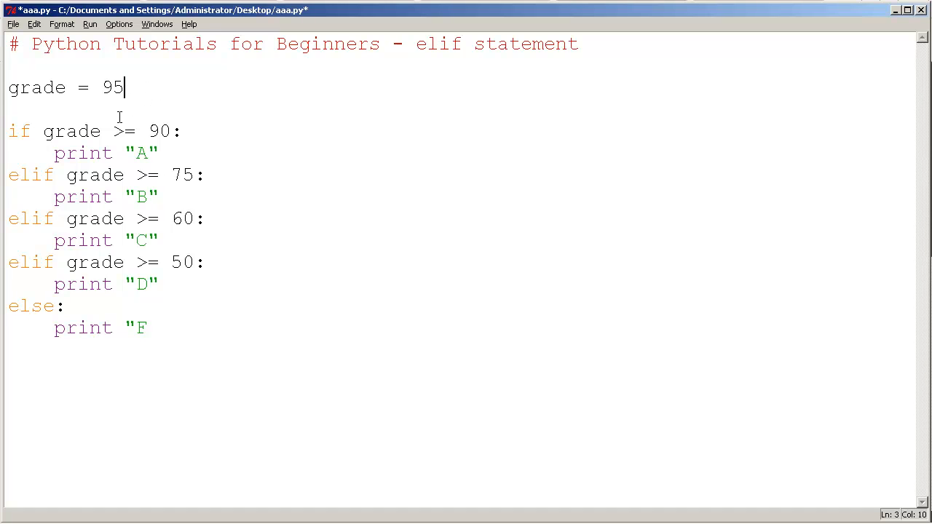
click(124, 197)
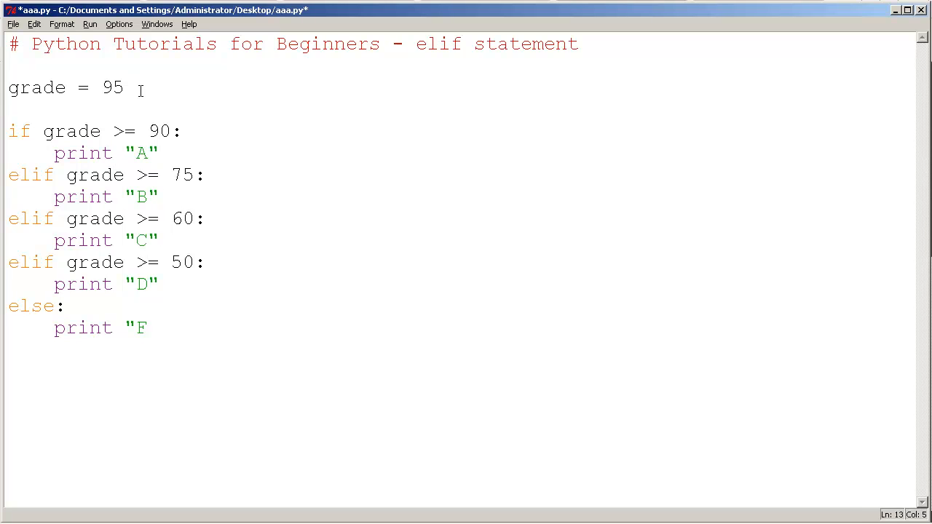
mouse_move(111, 131)
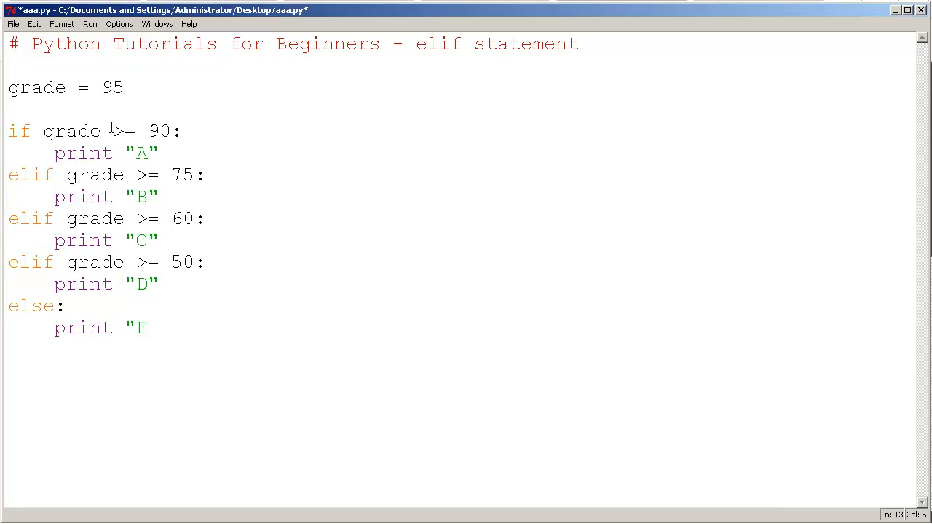
double_click(123, 131)
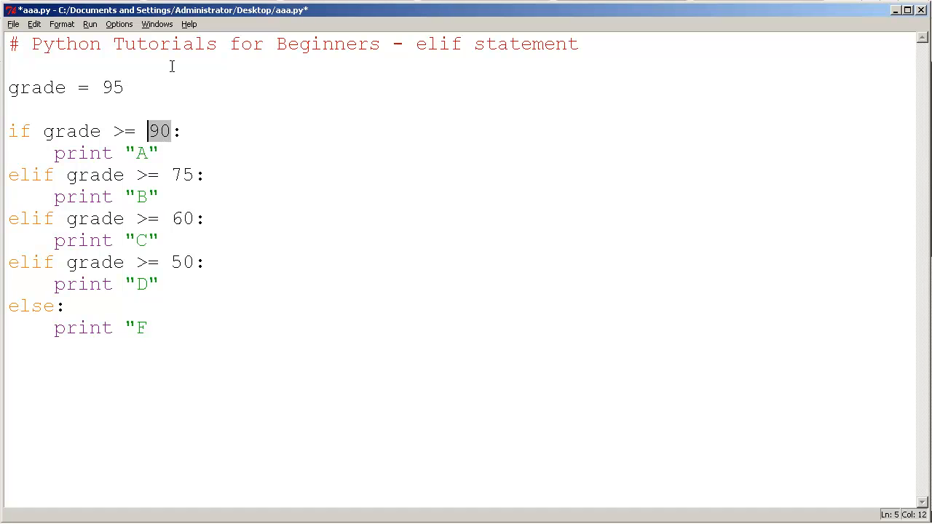
click(235, 252)
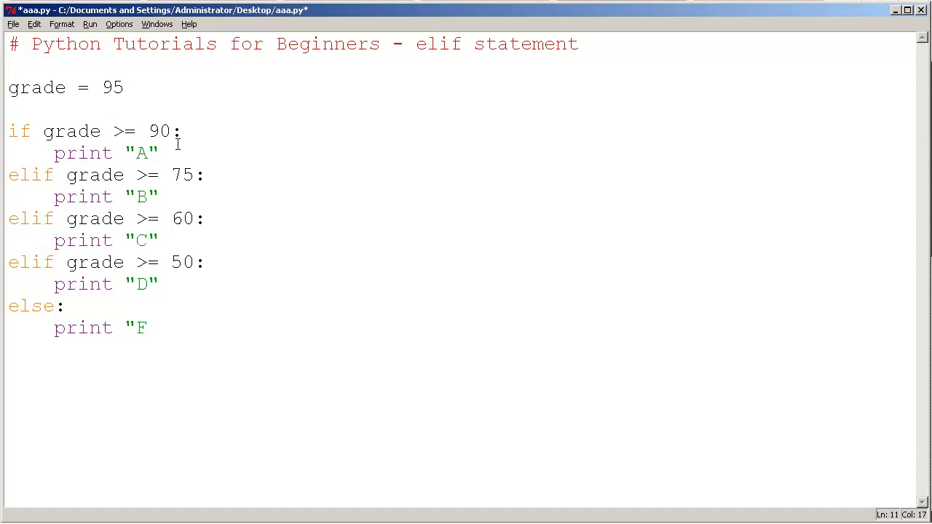
click(182, 131)
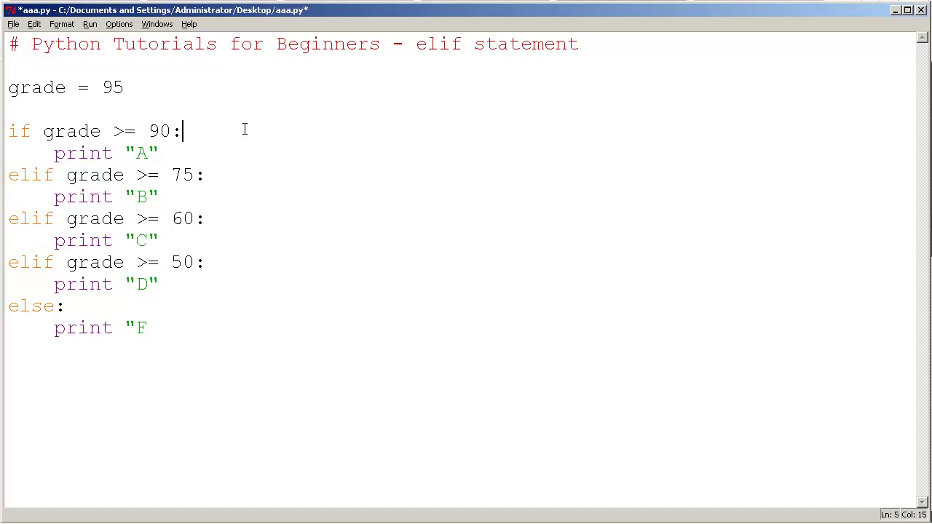
mouse_move(369, 124)
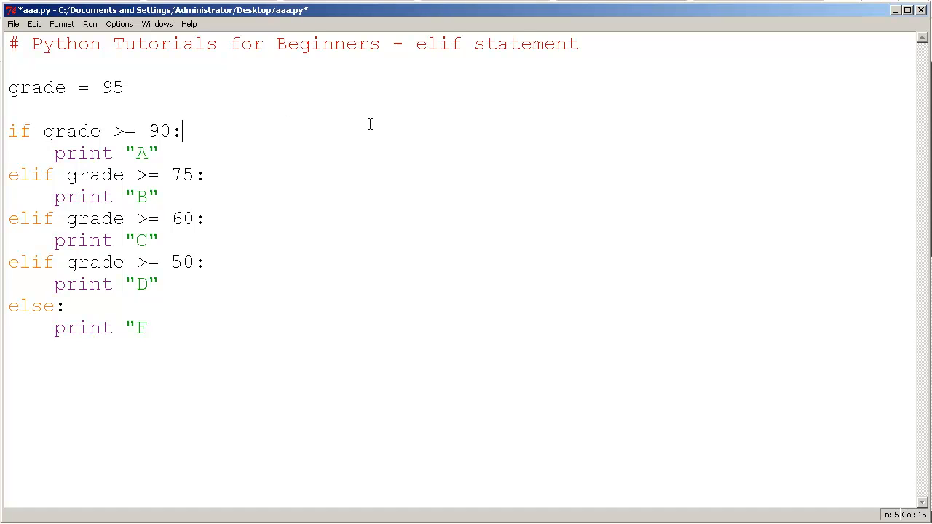
mouse_move(347, 120)
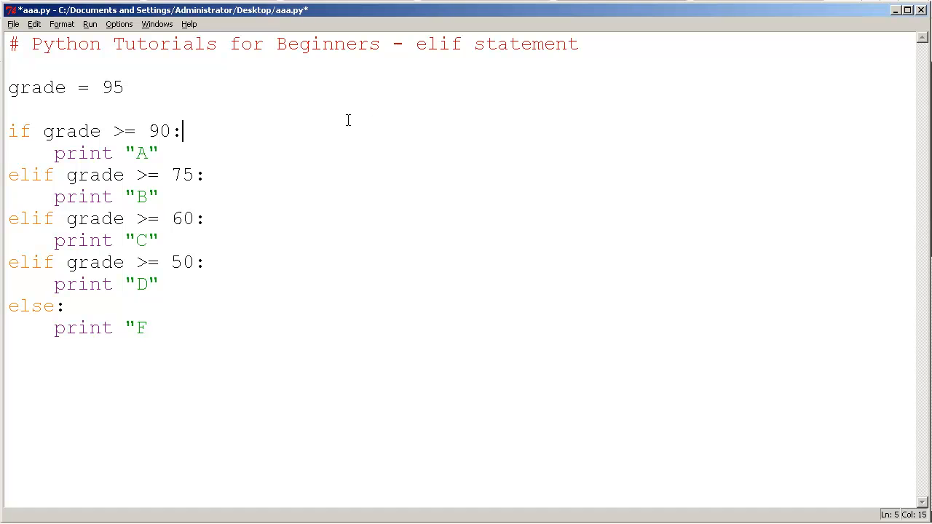
mouse_move(254, 150)
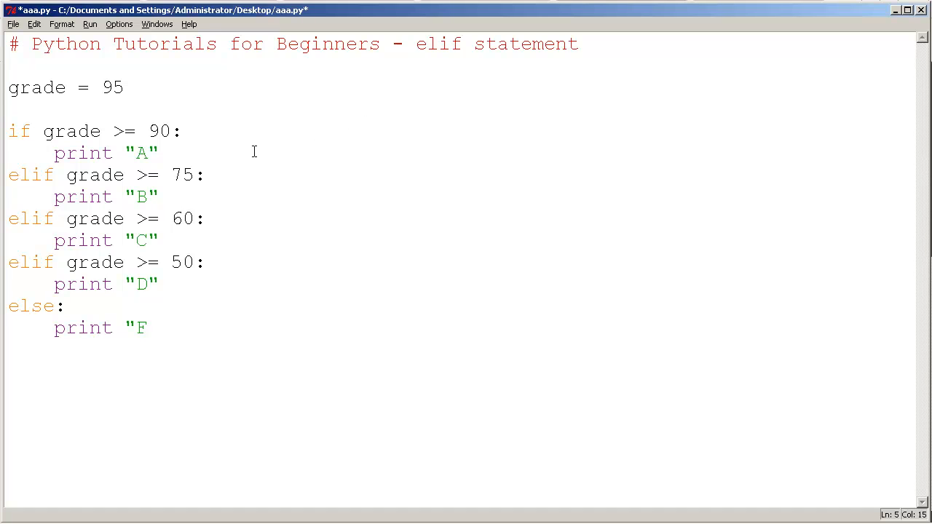